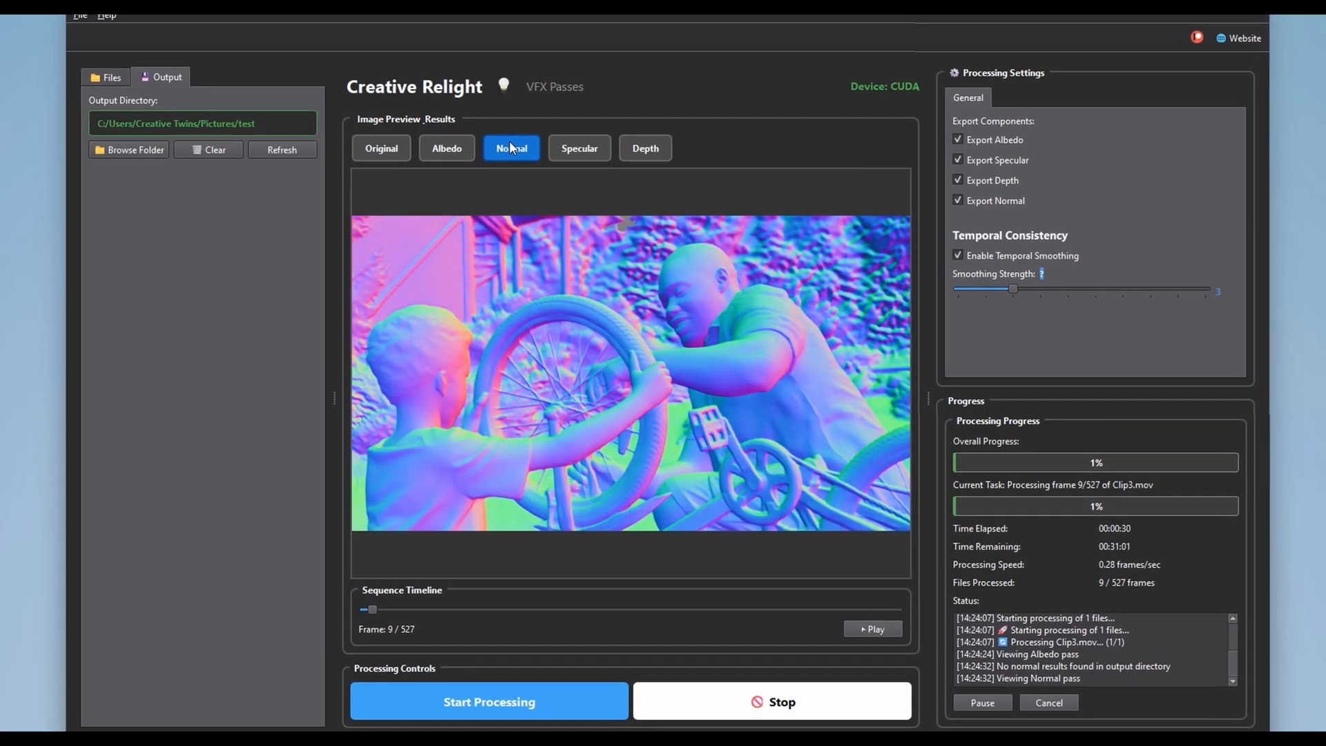
Show the Normal pass preview of the clip while it processes.
{"action": "left_click", "coordinate": [645, 148]}
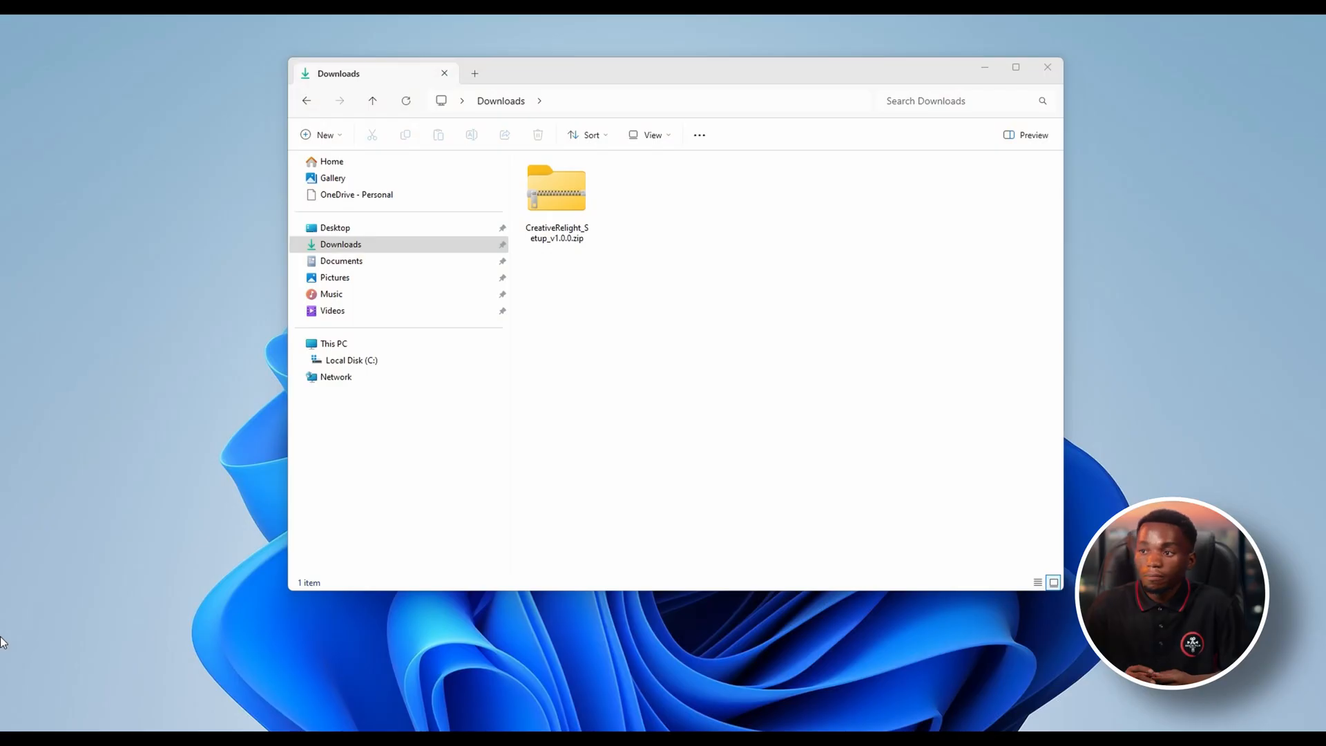
Launch CreativeRelight_Setup_v1.0.0.exe from the downloaded zip, allowing it to make changes.
{"action": "left_click", "coordinate": [556, 188]}
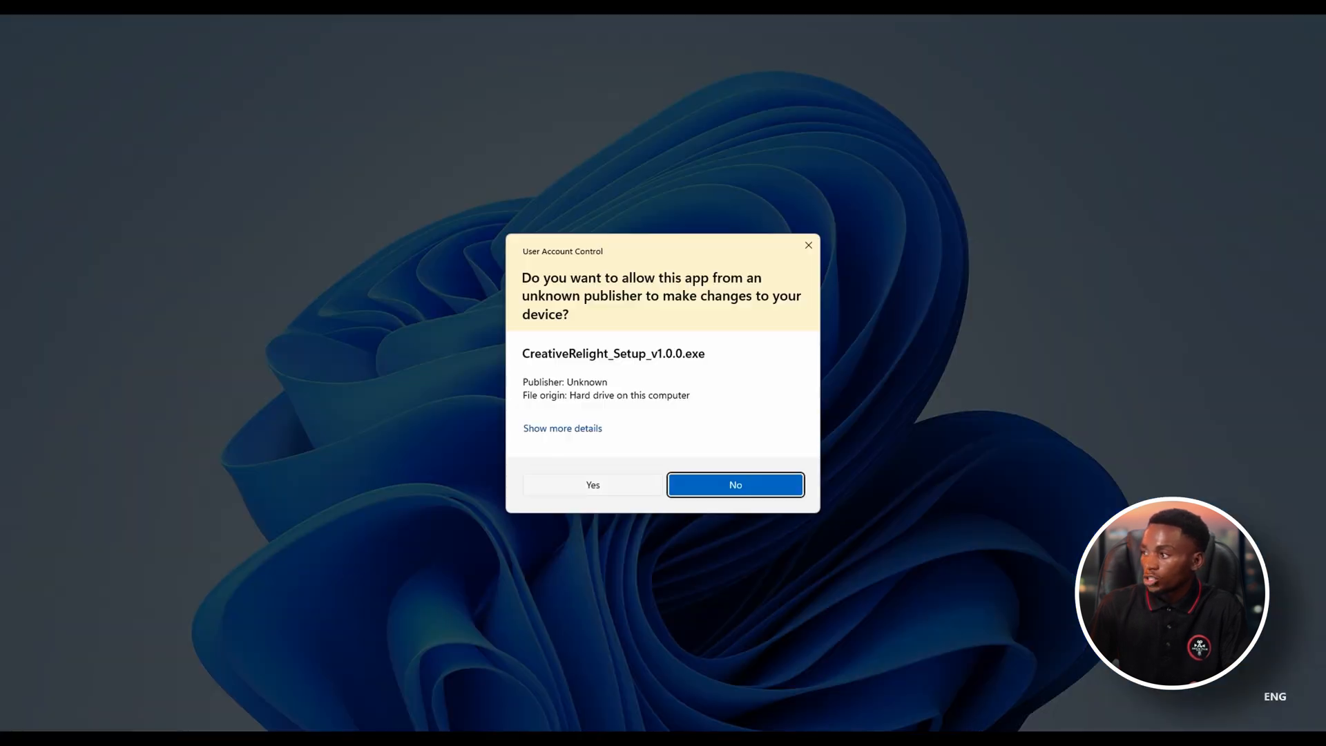
{"action": "left_click", "coordinate": [733, 485]}
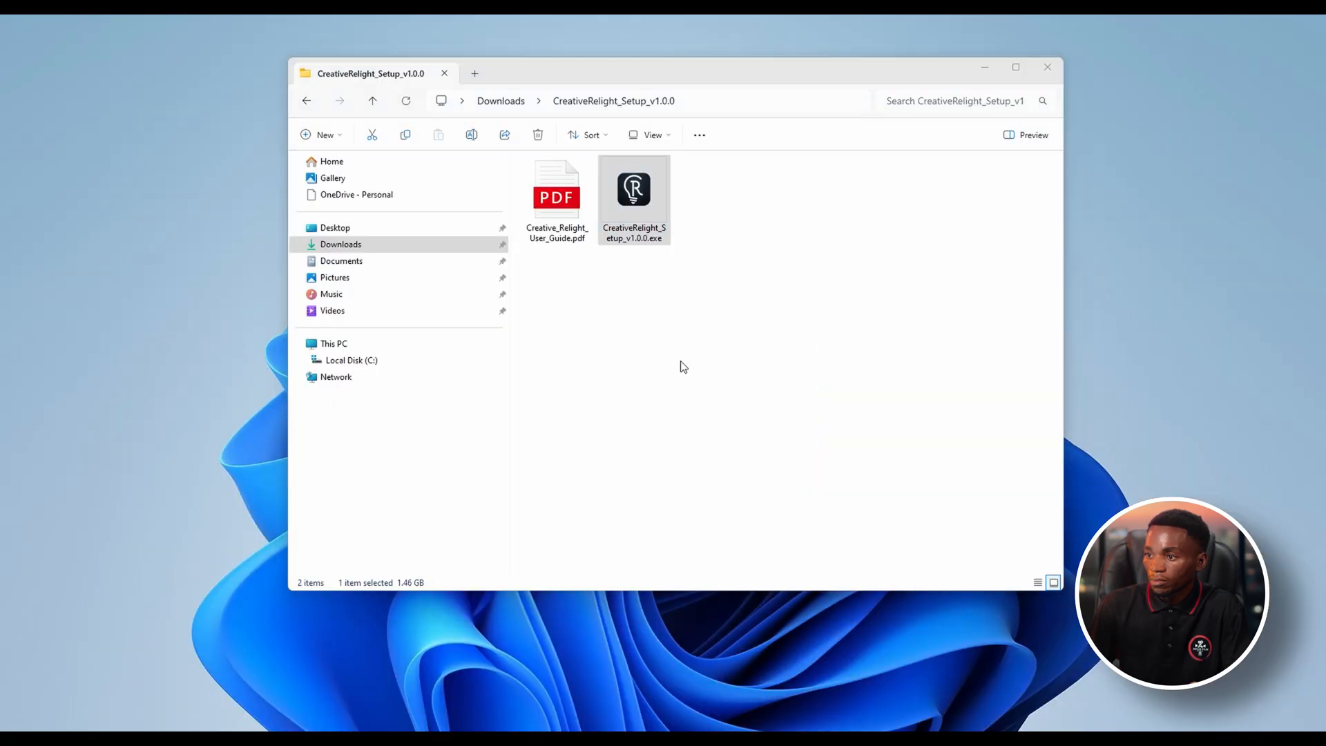
{"action": "double_click", "coordinate": [634, 188]}
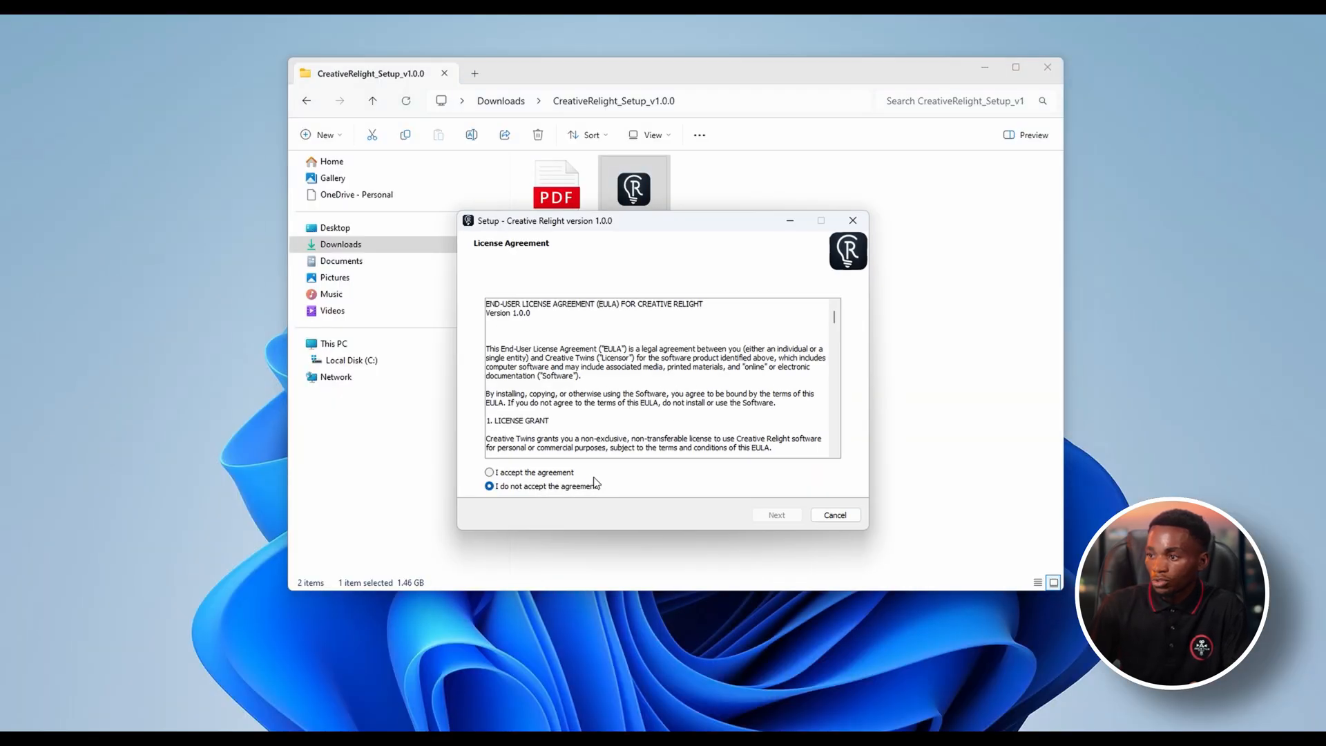
Accept the licence agreement and keep the default install folder.
{"action": "left_click", "coordinate": [489, 472]}
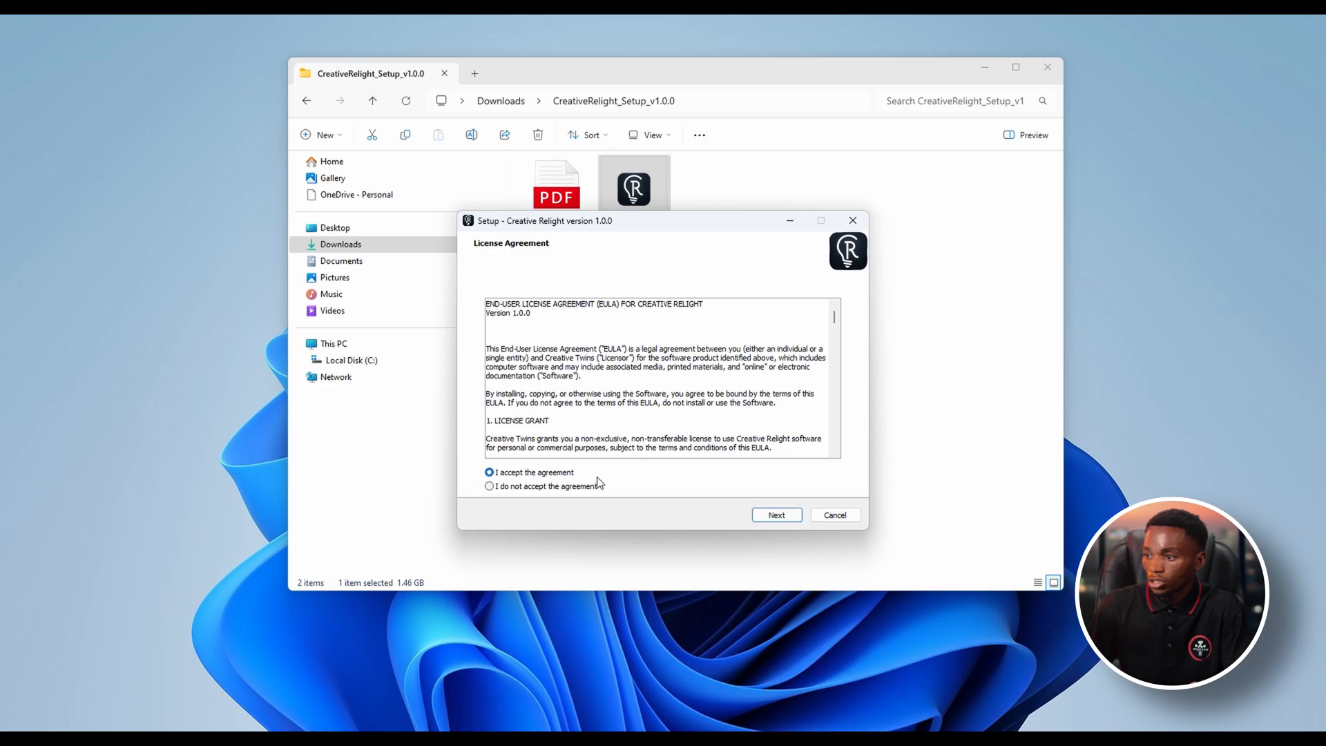
{"action": "left_click", "coordinate": [775, 514]}
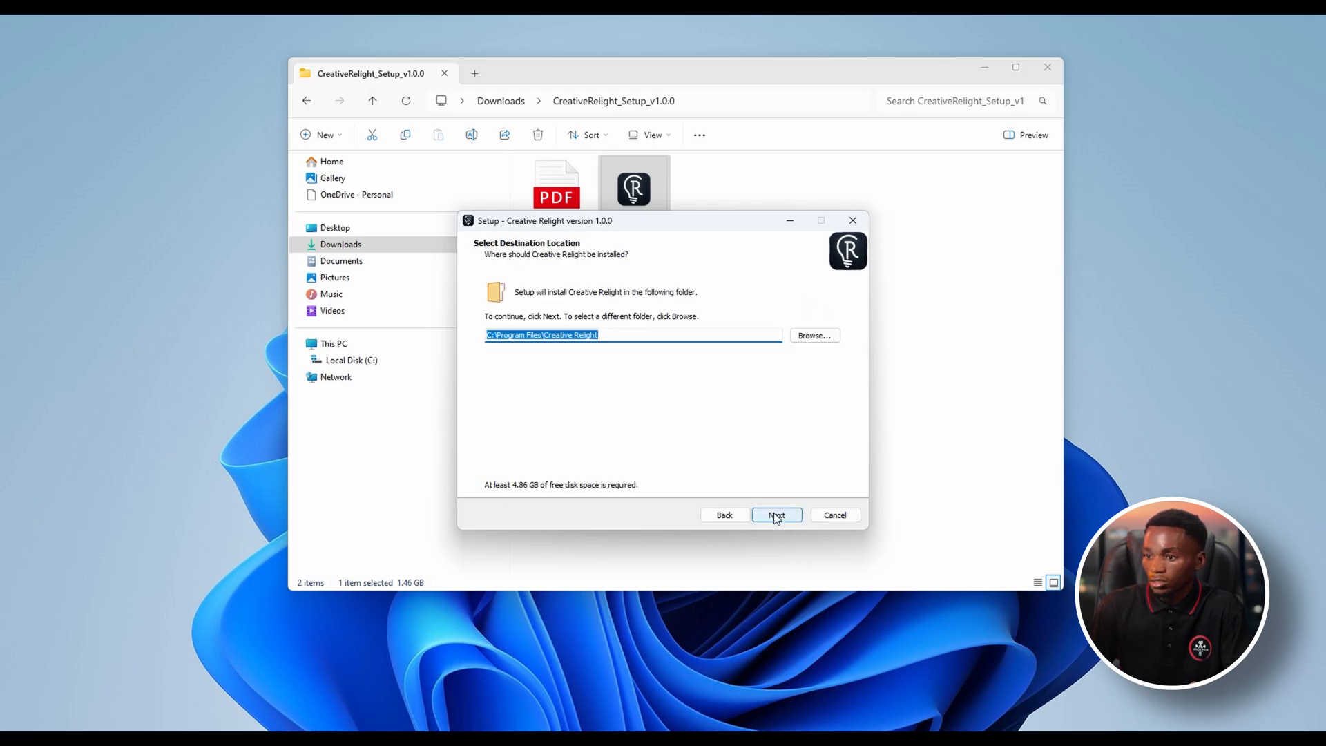
{"action": "left_click", "coordinate": [775, 516]}
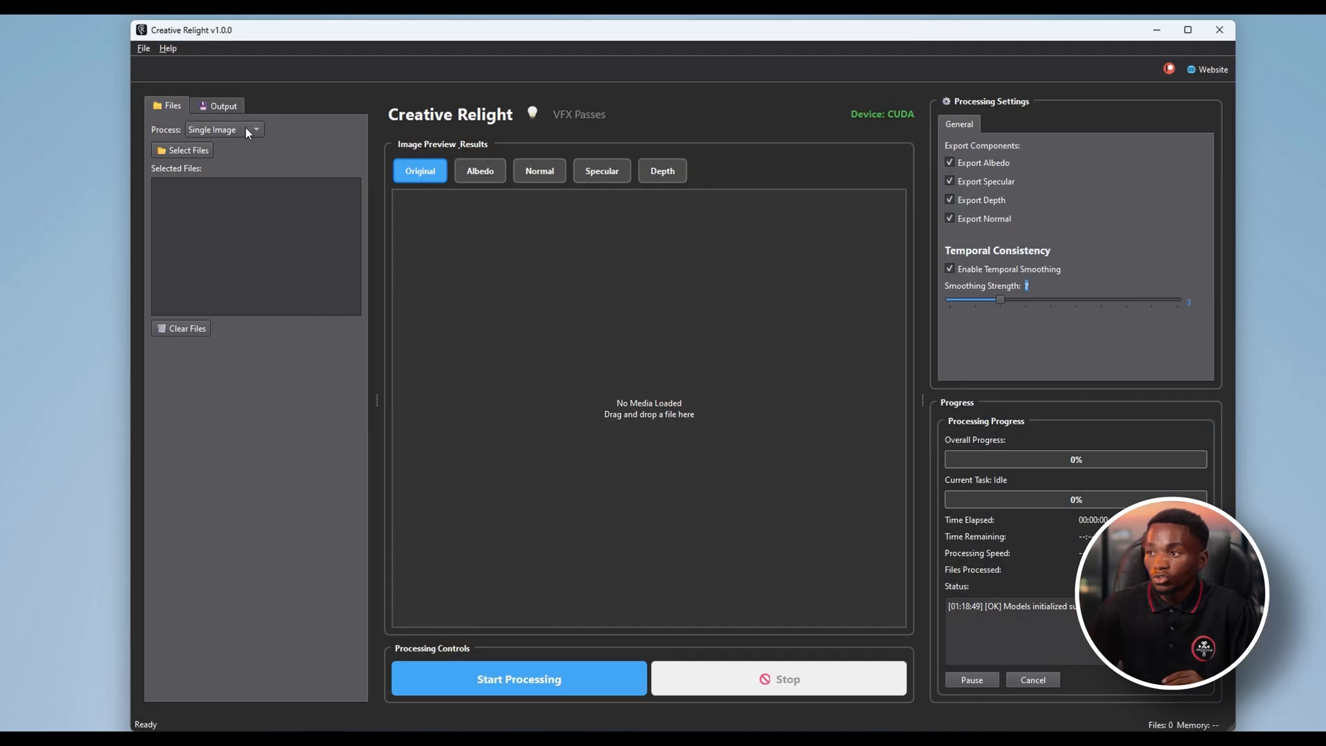
Choose Image Sequence as the input type from the Process list.
{"action": "left_click", "coordinate": [224, 129]}
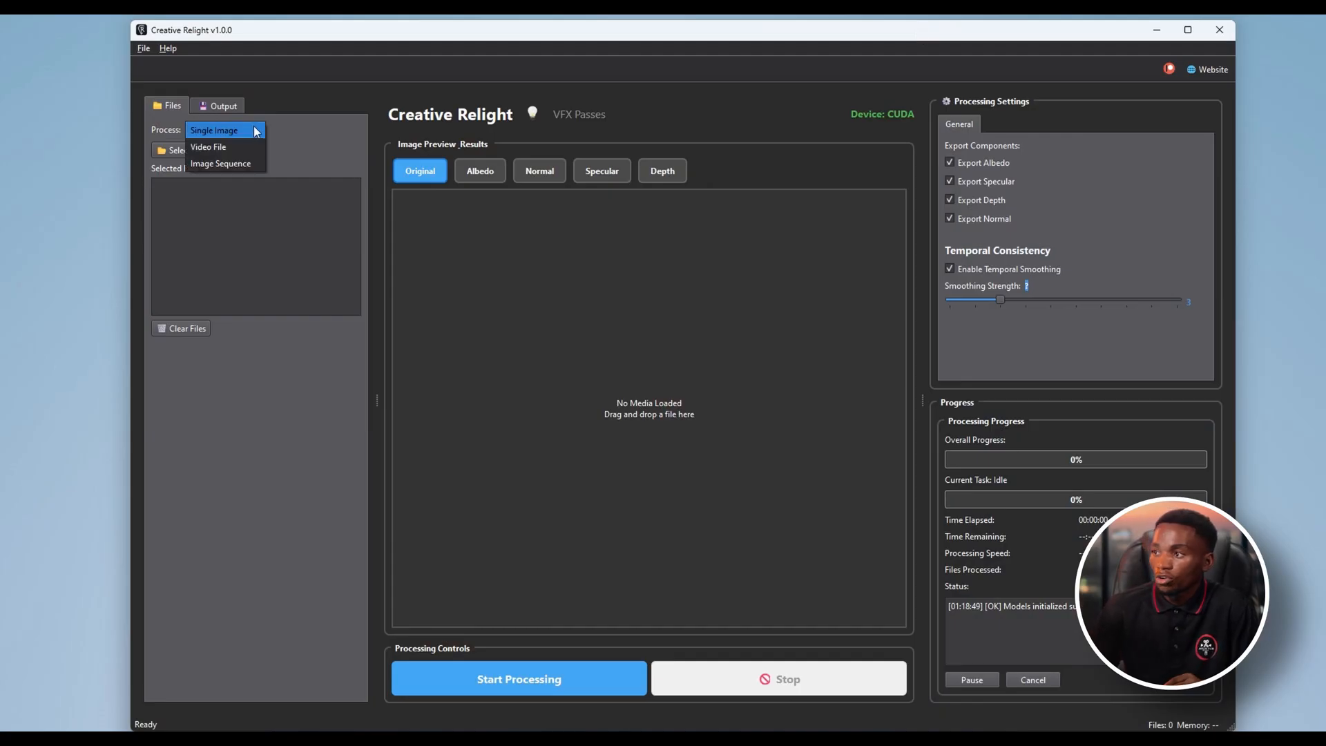
{"action": "mouse_move", "coordinate": [225, 146]}
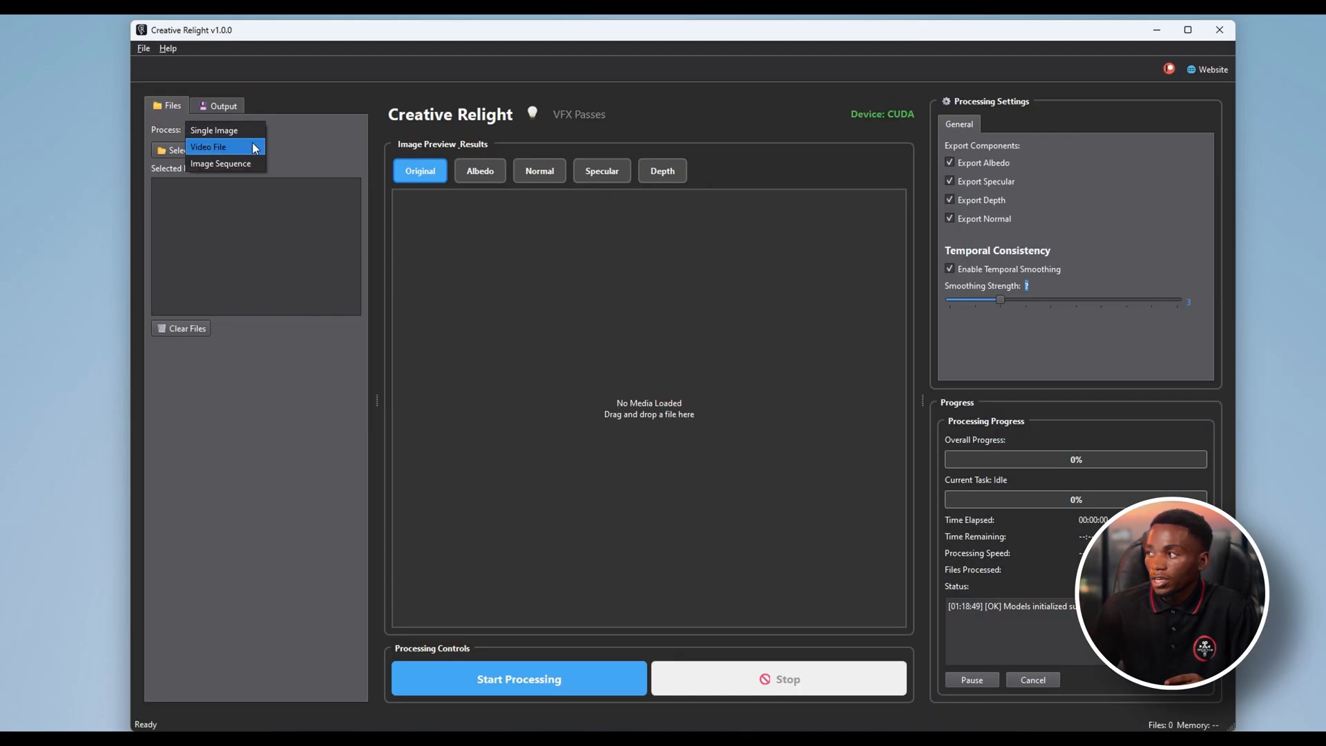
{"action": "mouse_move", "coordinate": [221, 163]}
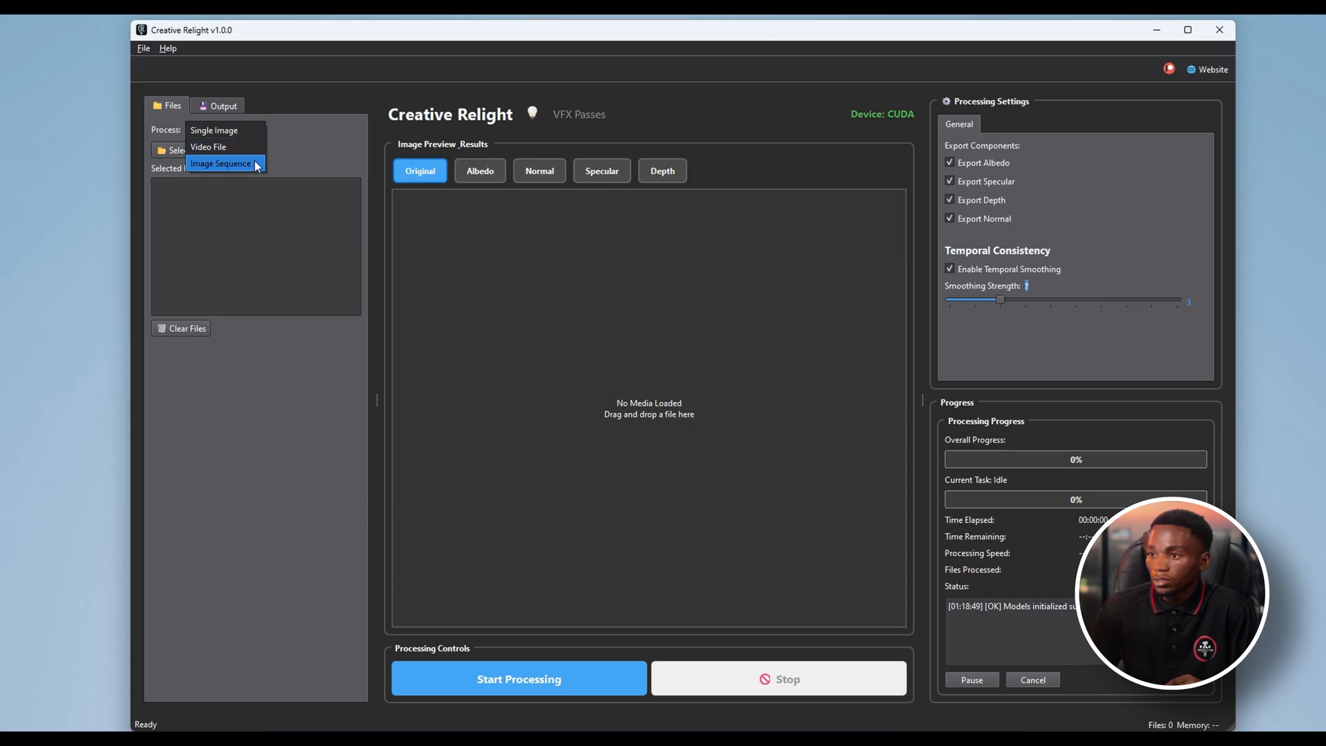
{"action": "left_click", "coordinate": [209, 147]}
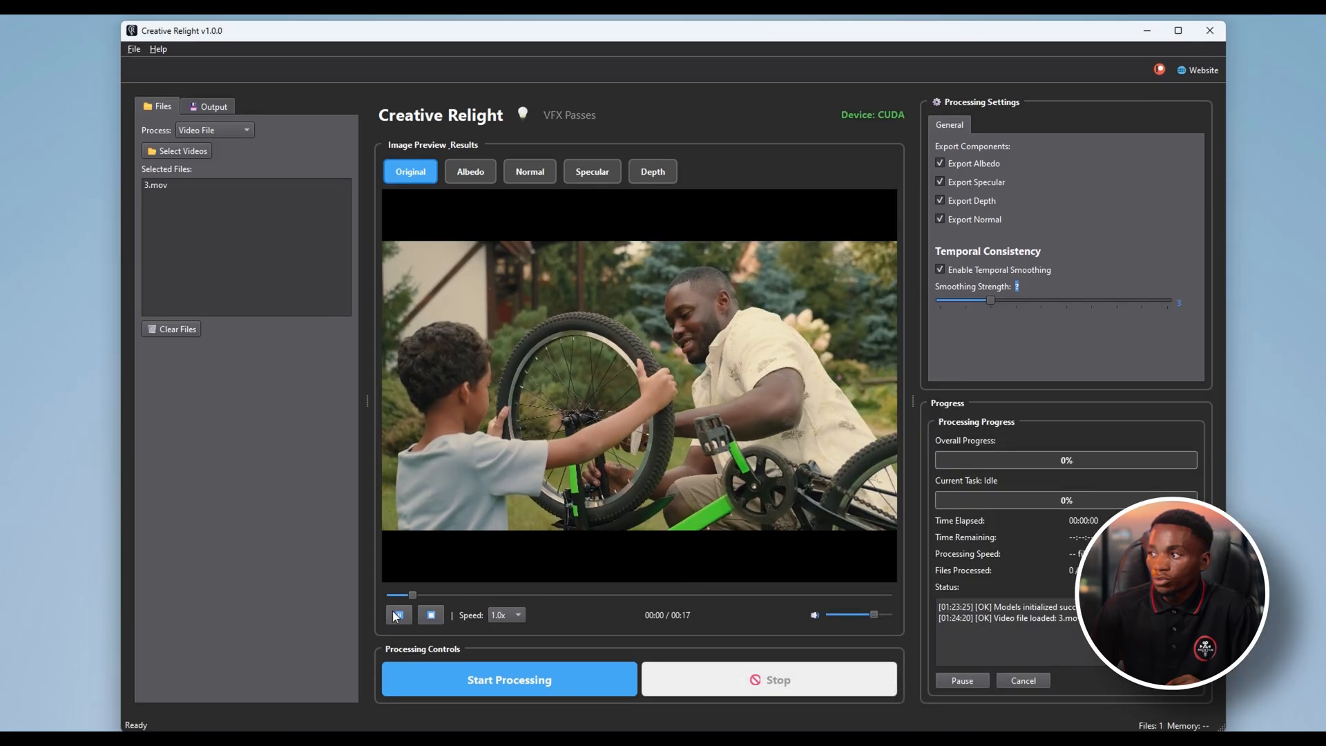
Play the loaded bike-repair footage and scrub the sequence timeline to later frames.
{"action": "left_click", "coordinate": [398, 615]}
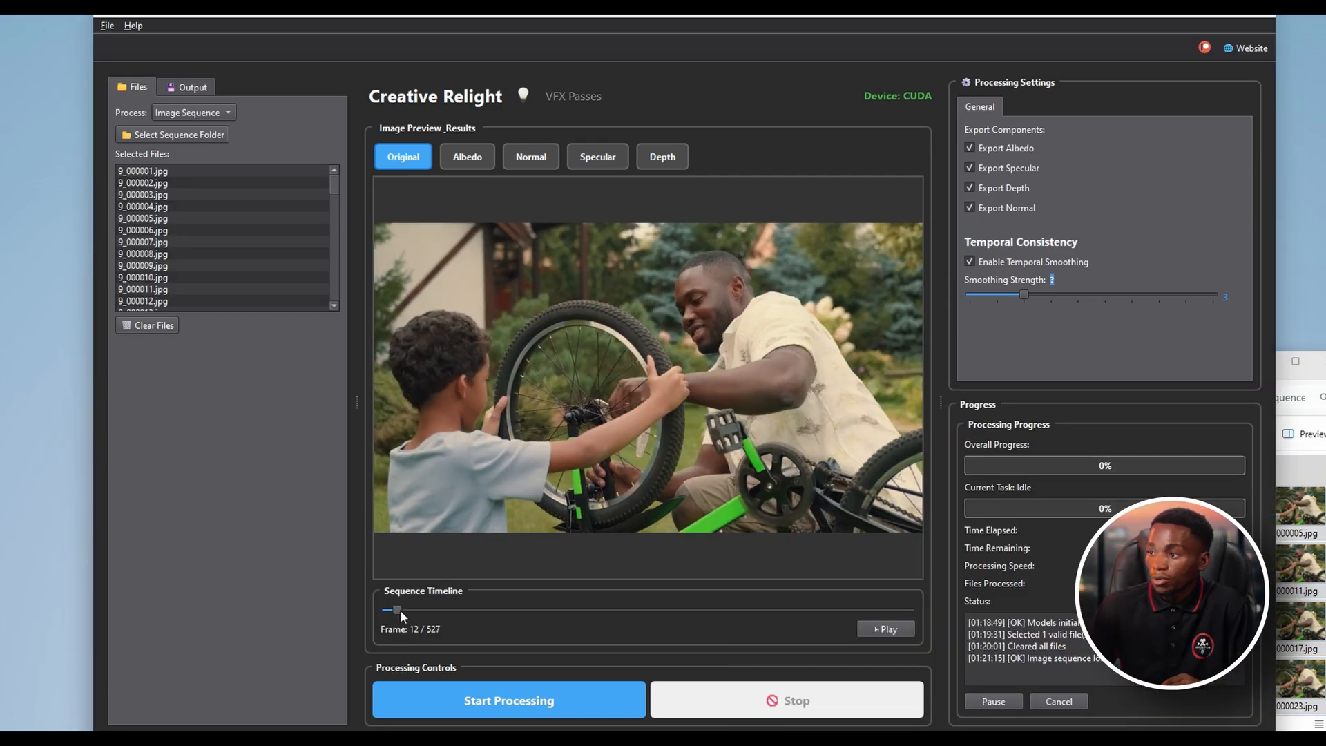
{"action": "left_click_drag", "start_coordinate": [396, 609], "coordinate": [706, 609]}
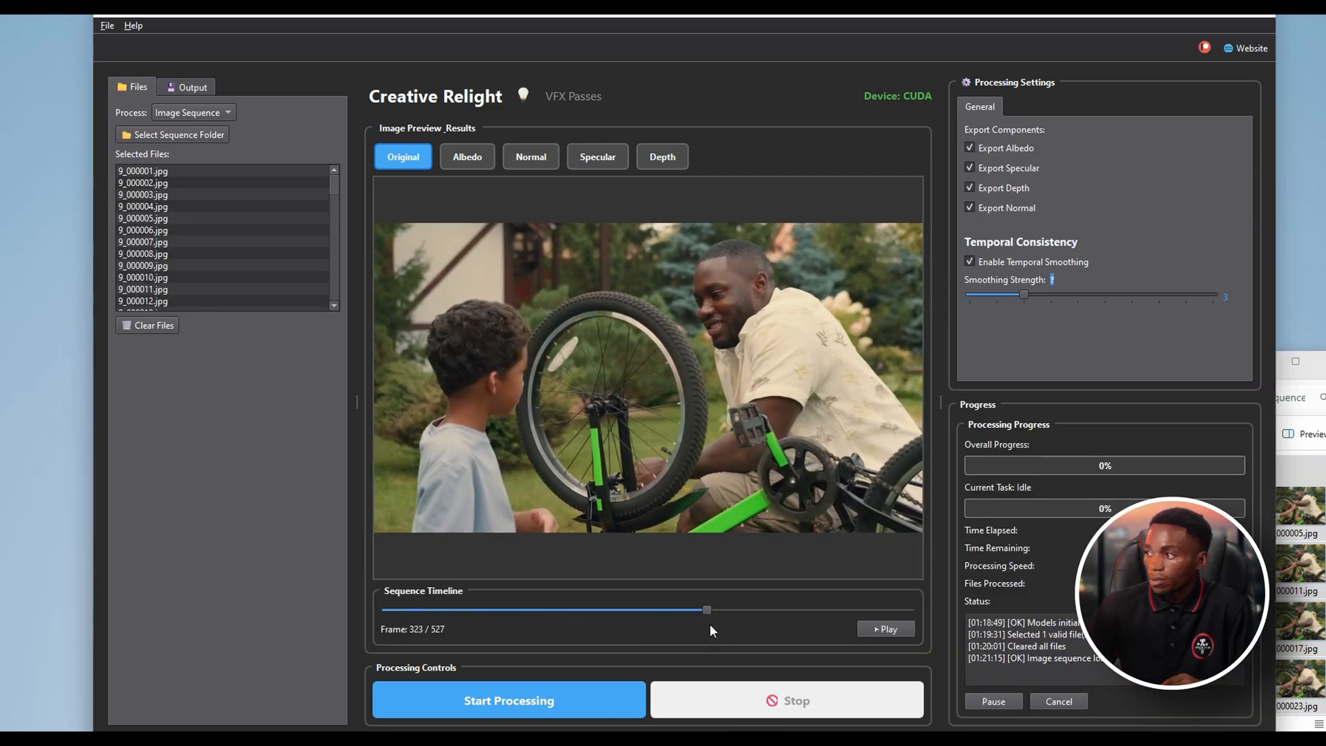
{"action": "left_click_drag", "start_coordinate": [707, 609], "coordinate": [845, 609]}
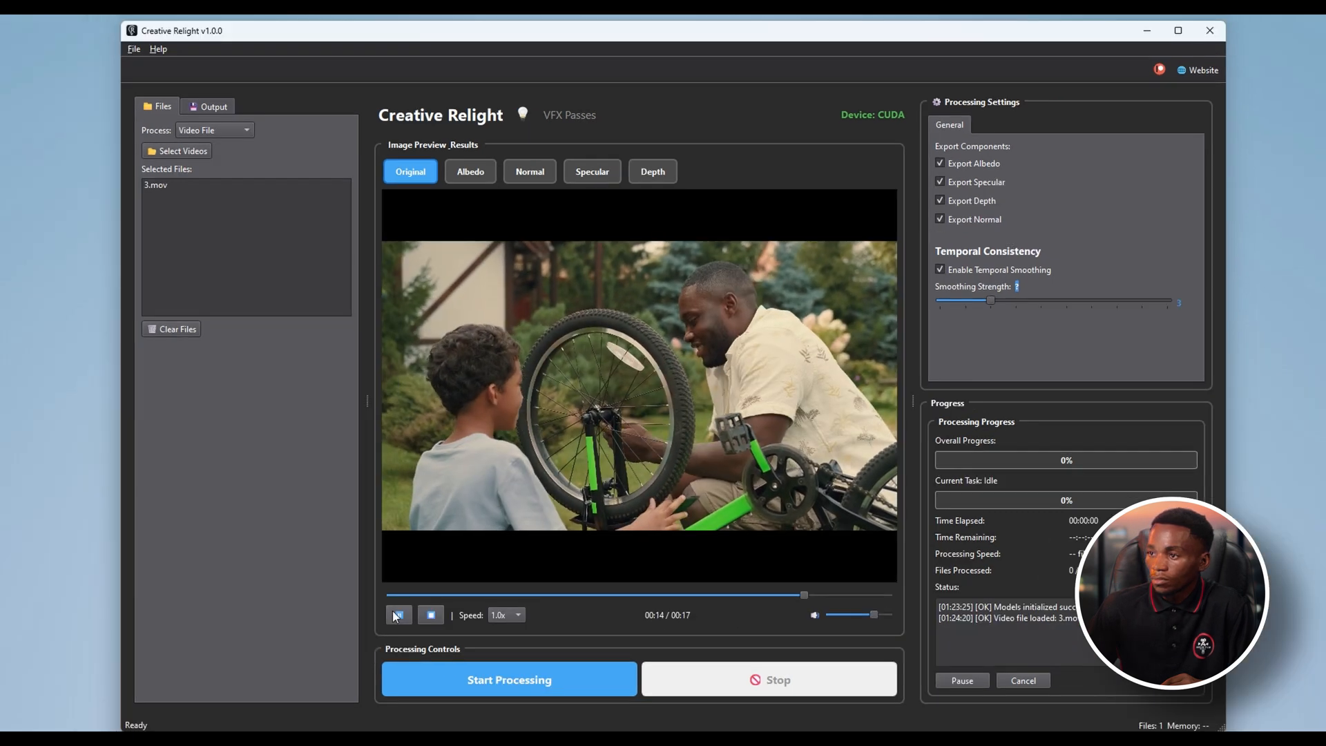
{"action": "left_click", "coordinate": [397, 615]}
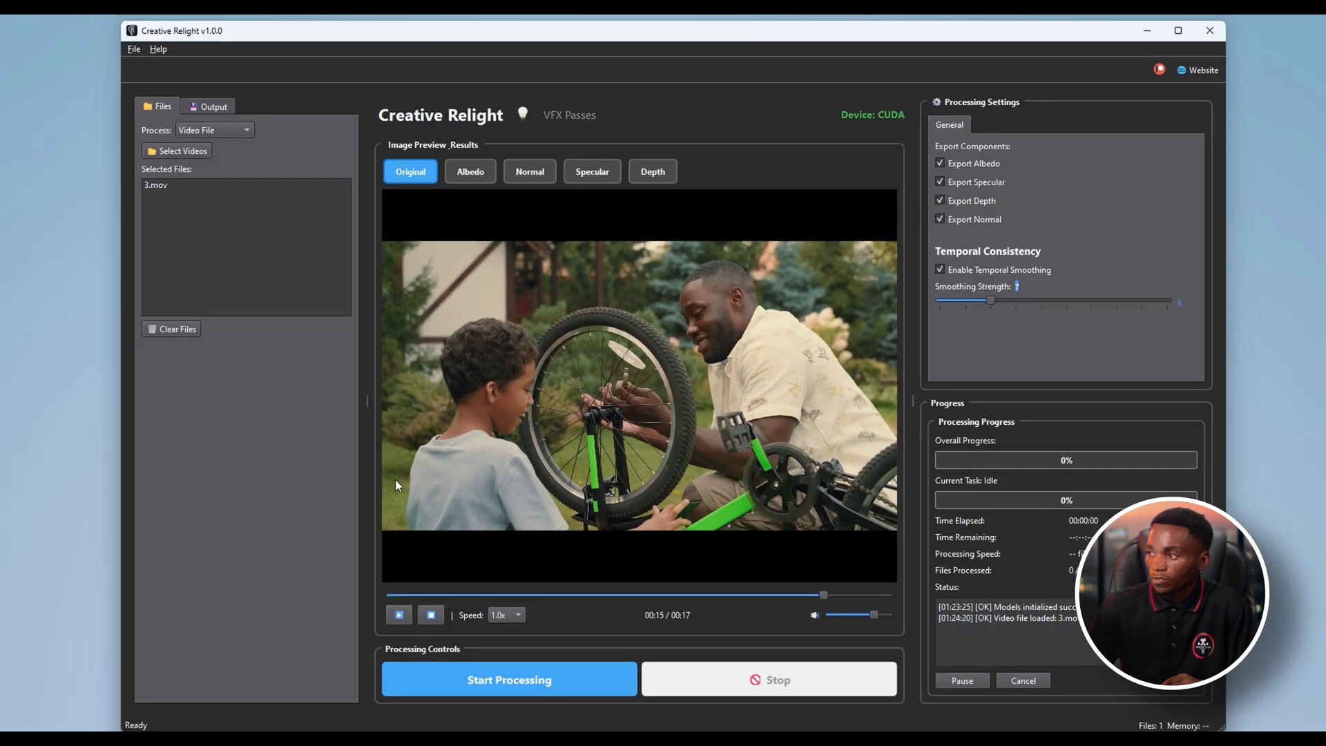
{"action": "left_click", "coordinate": [212, 106]}
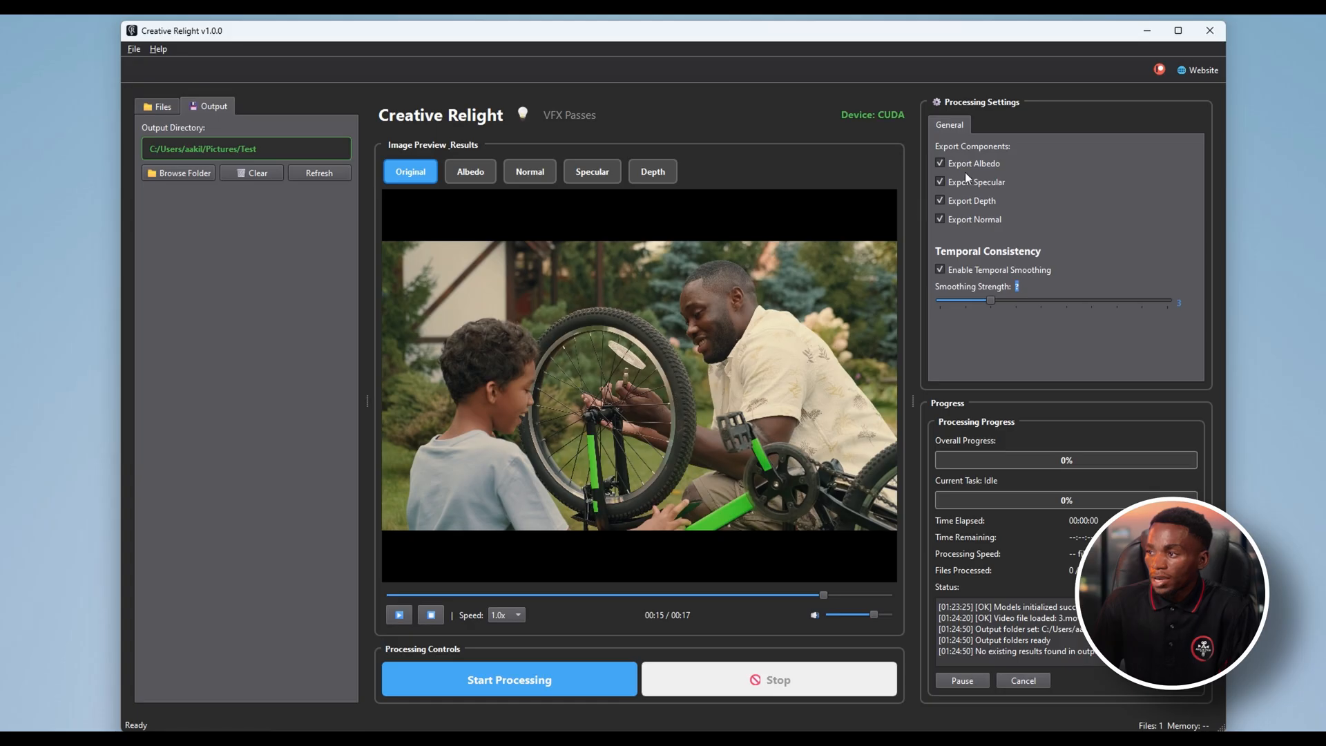
Enable the pass exports and adjust the temporal smoothing strength in the Output settings.
{"action": "left_click", "coordinate": [939, 163]}
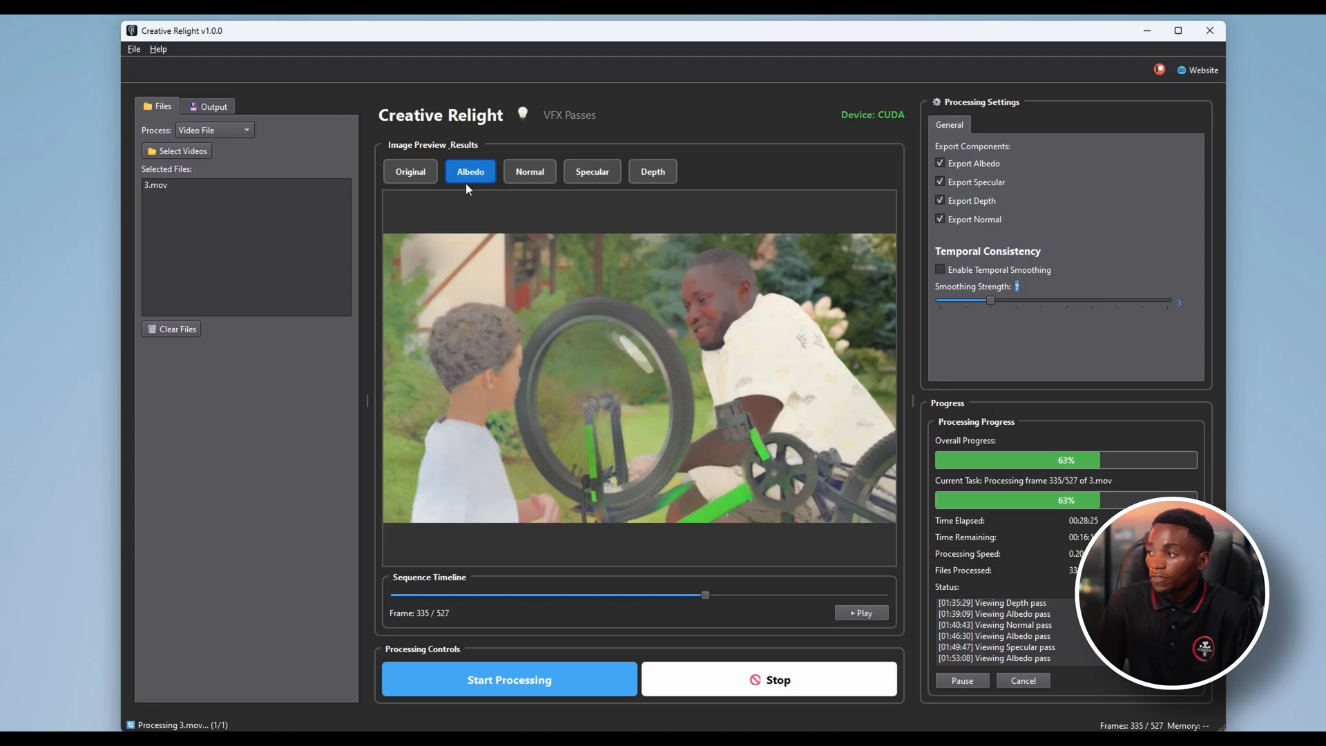
{"action": "left_click", "coordinate": [940, 270]}
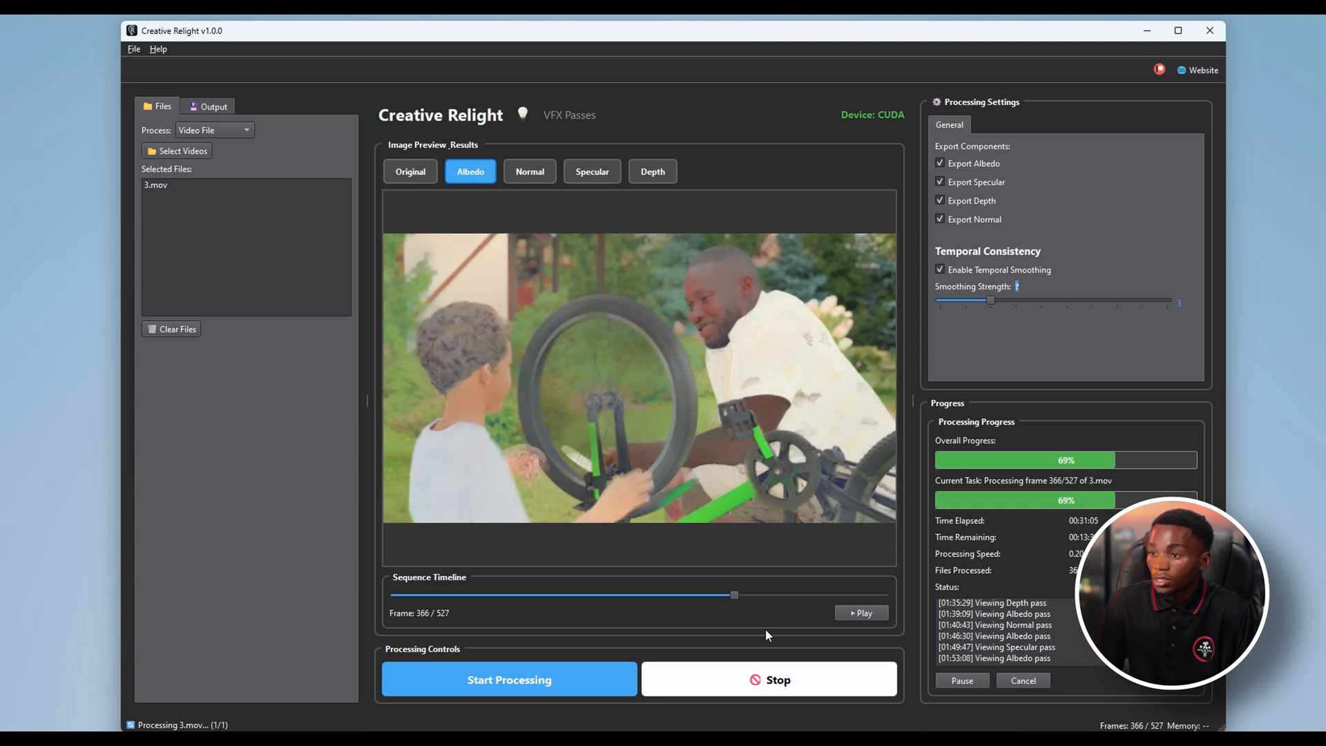
{"action": "left_click", "coordinate": [213, 107]}
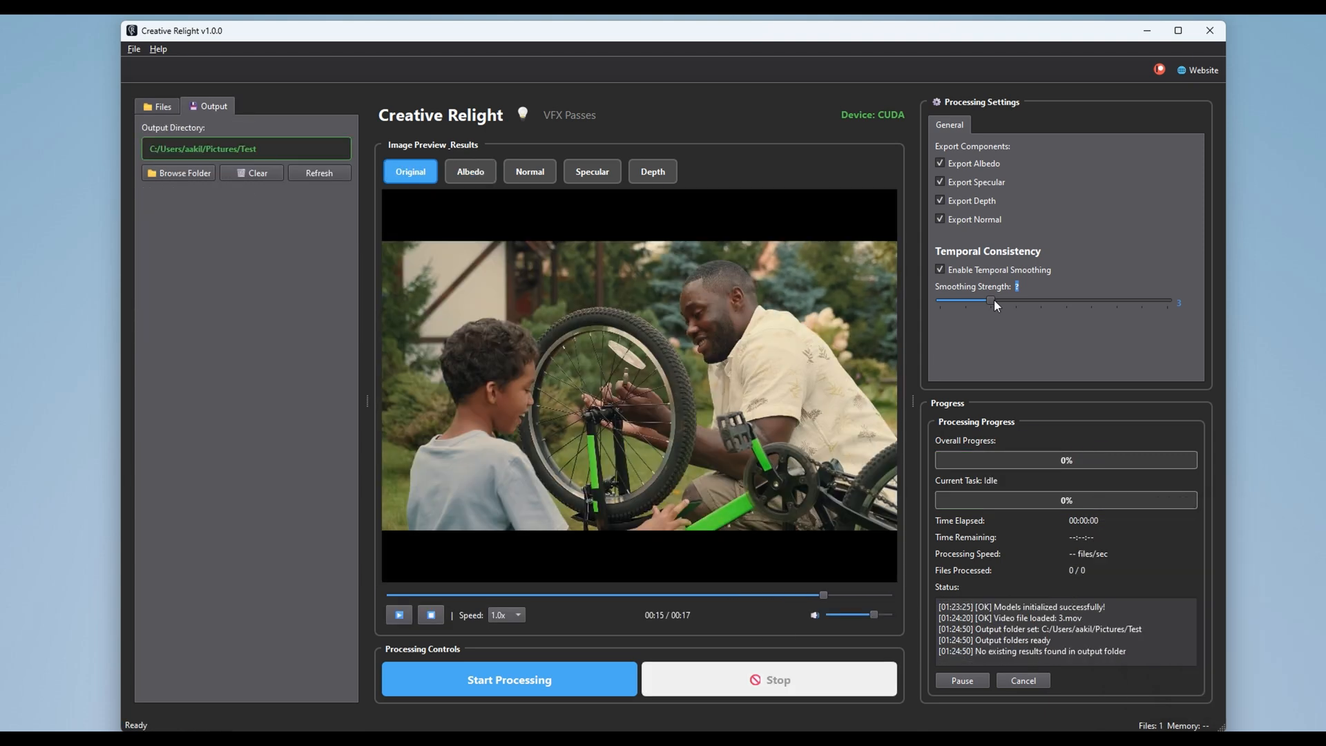
{"action": "left_click_drag", "start_coordinate": [963, 299], "coordinate": [1091, 300]}
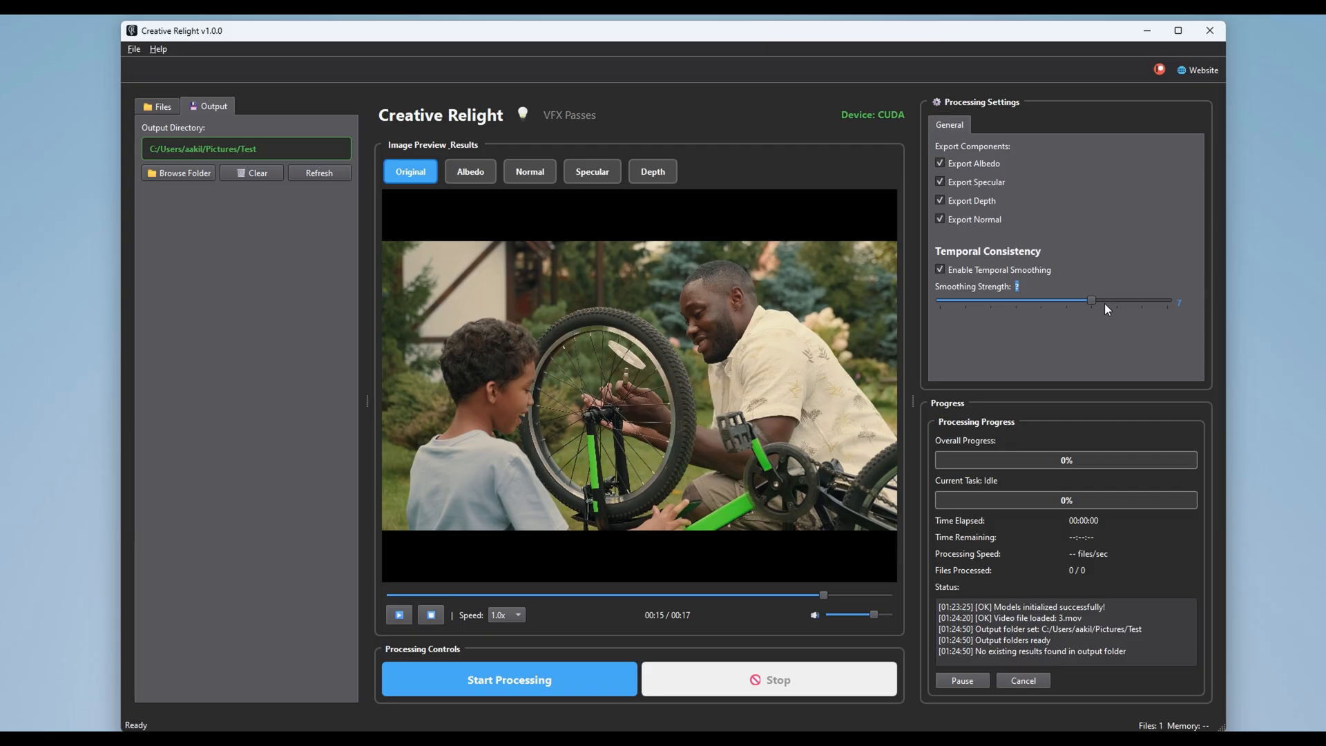
{"action": "left_click_drag", "start_coordinate": [1092, 300], "coordinate": [989, 300]}
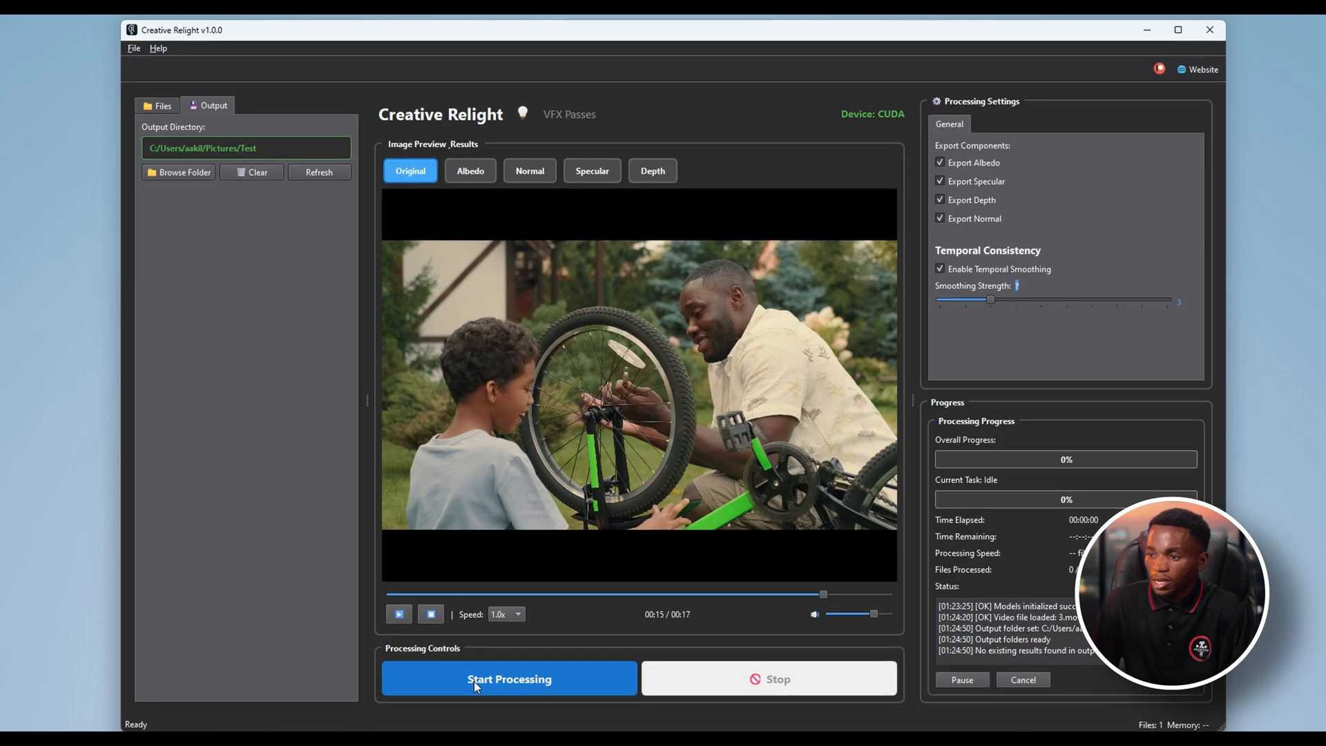
Start processing to 100%, then scrub through the finished normal pass frames.
{"action": "left_click", "coordinate": [508, 679]}
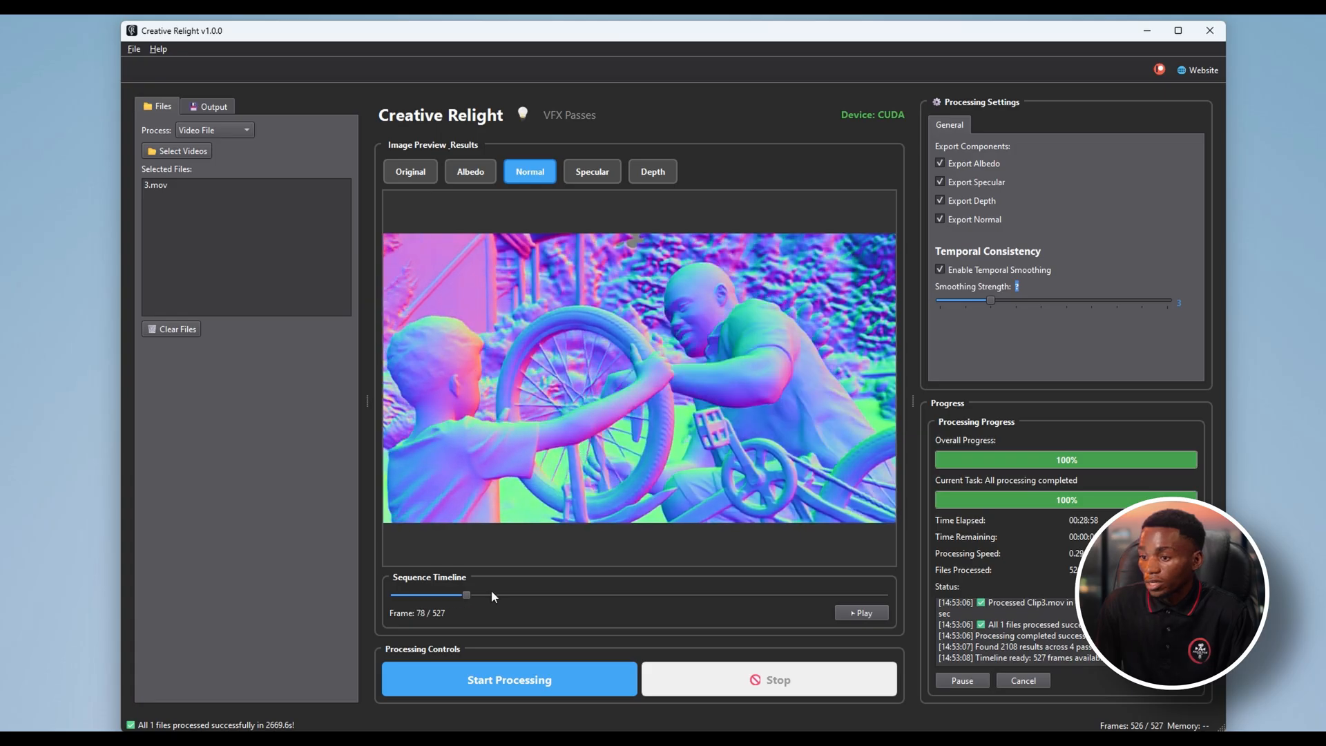
{"action": "left_click_drag", "start_coordinate": [465, 594], "coordinate": [645, 594]}
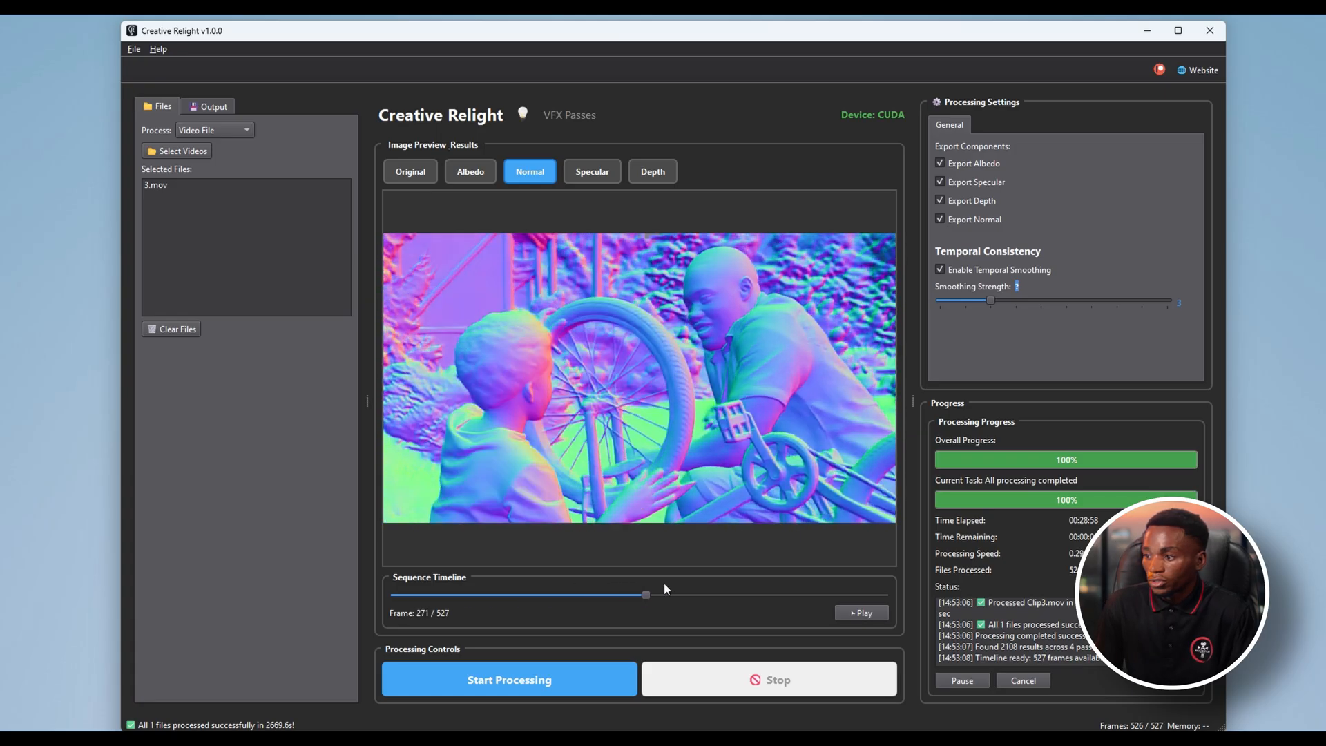
{"action": "left_click_drag", "start_coordinate": [645, 594], "coordinate": [795, 594]}
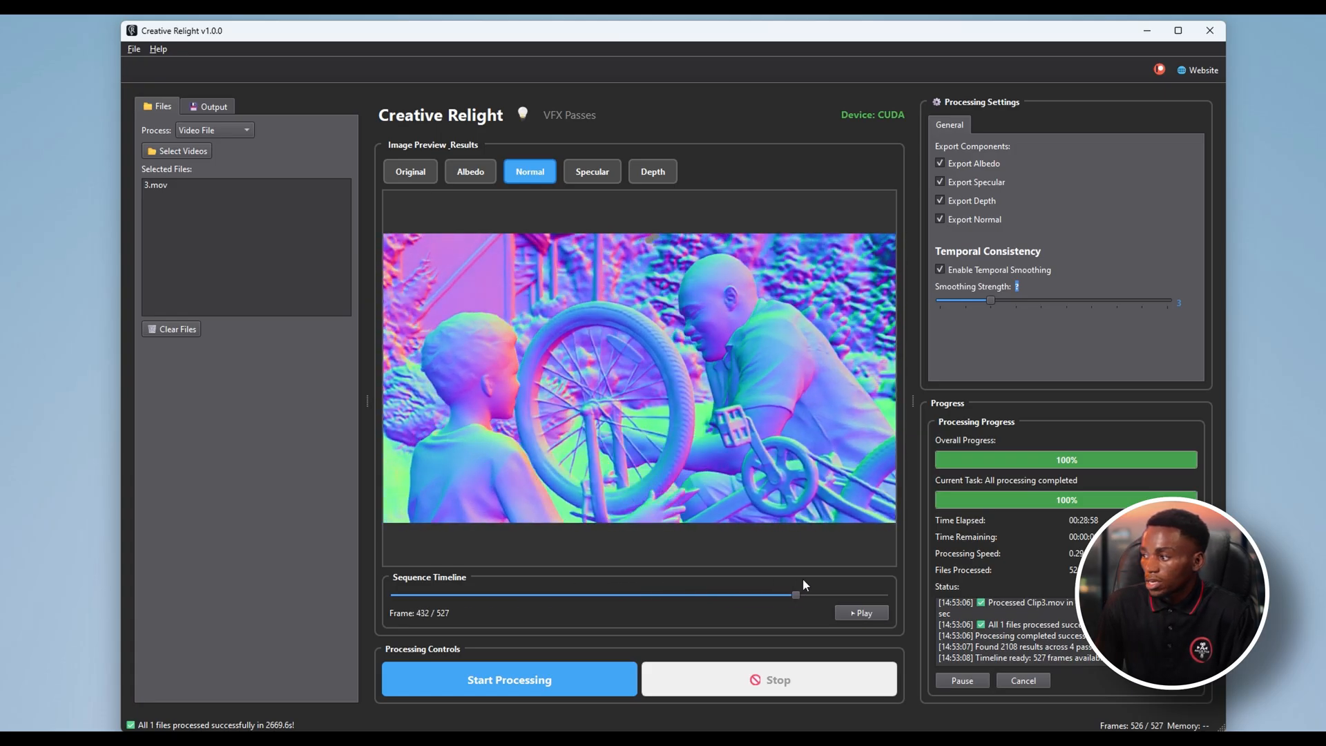
{"action": "left_click", "coordinate": [593, 171]}
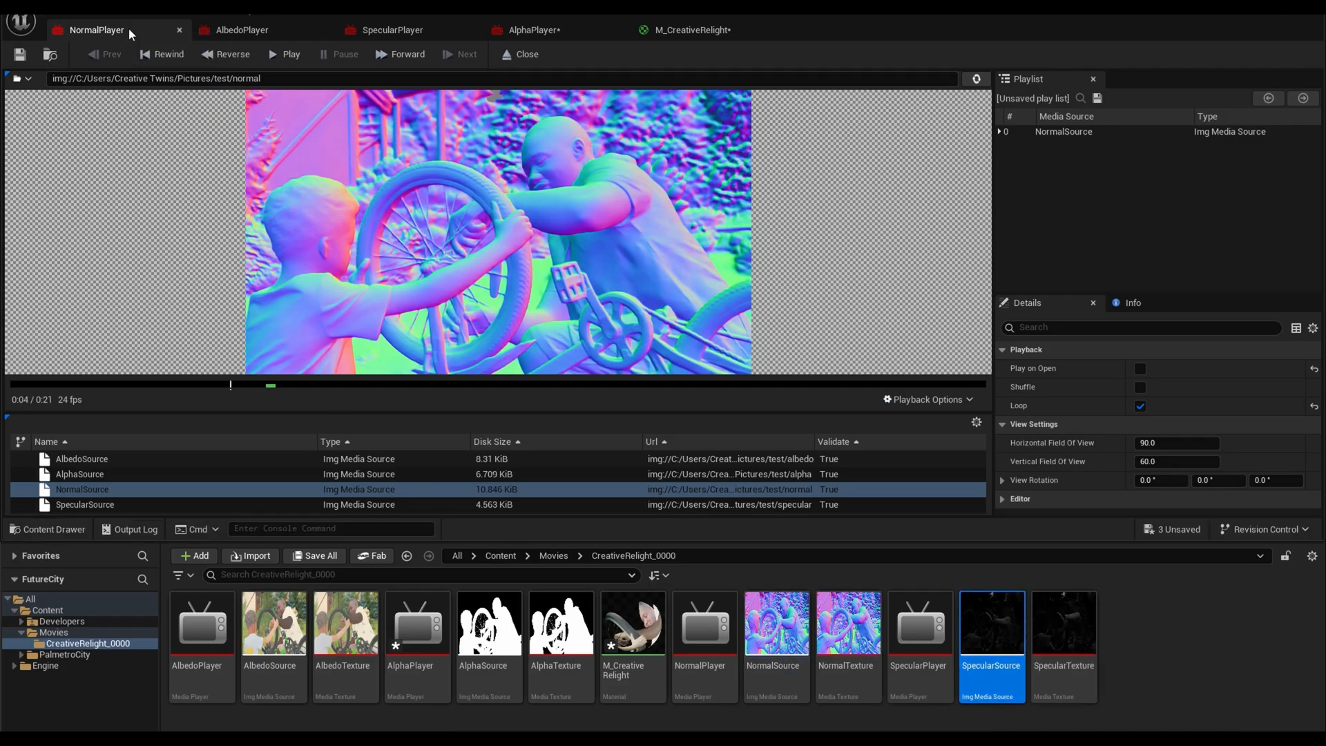
Inspect the NormalPlayer sequence, then switch to the SpecularPlayer media player.
{"action": "left_click", "coordinate": [390, 29]}
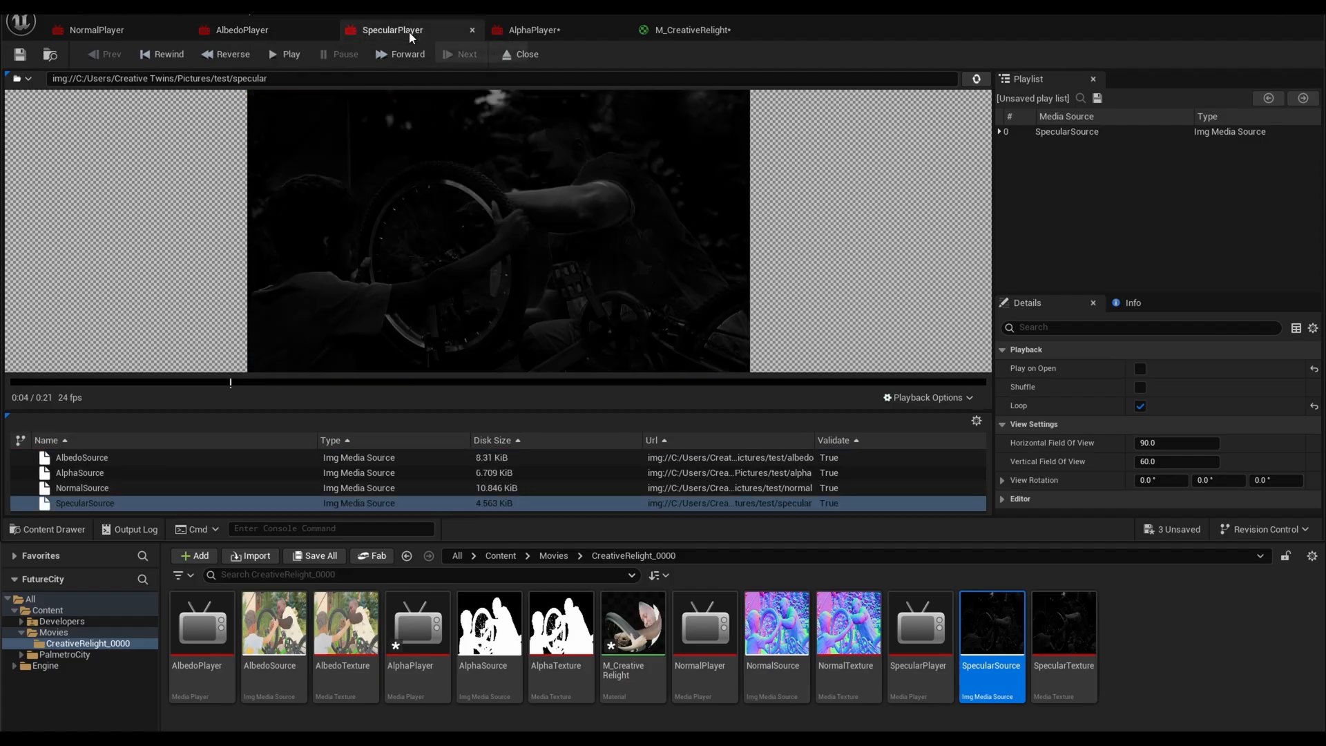
{"action": "left_click", "coordinate": [532, 29]}
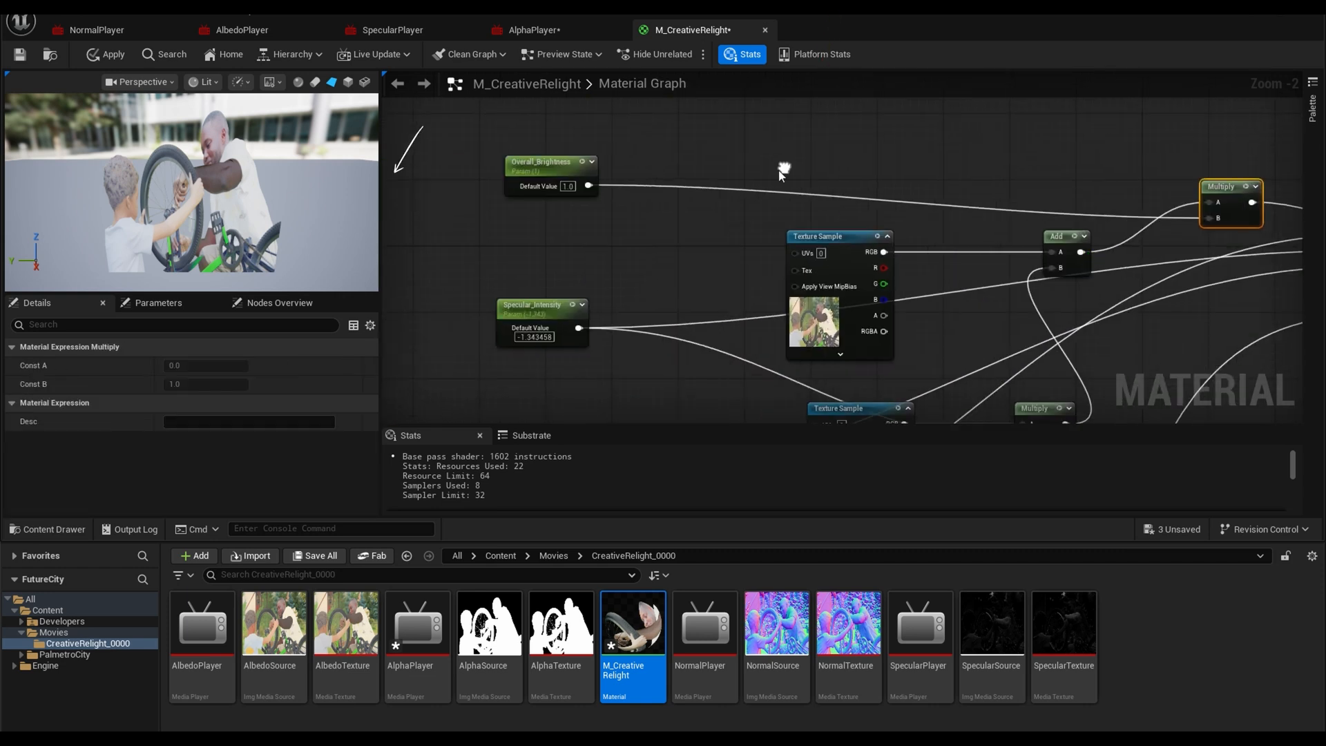
Set the Metallic parameter's default value to -0.008.
{"action": "left_click", "coordinate": [542, 162]}
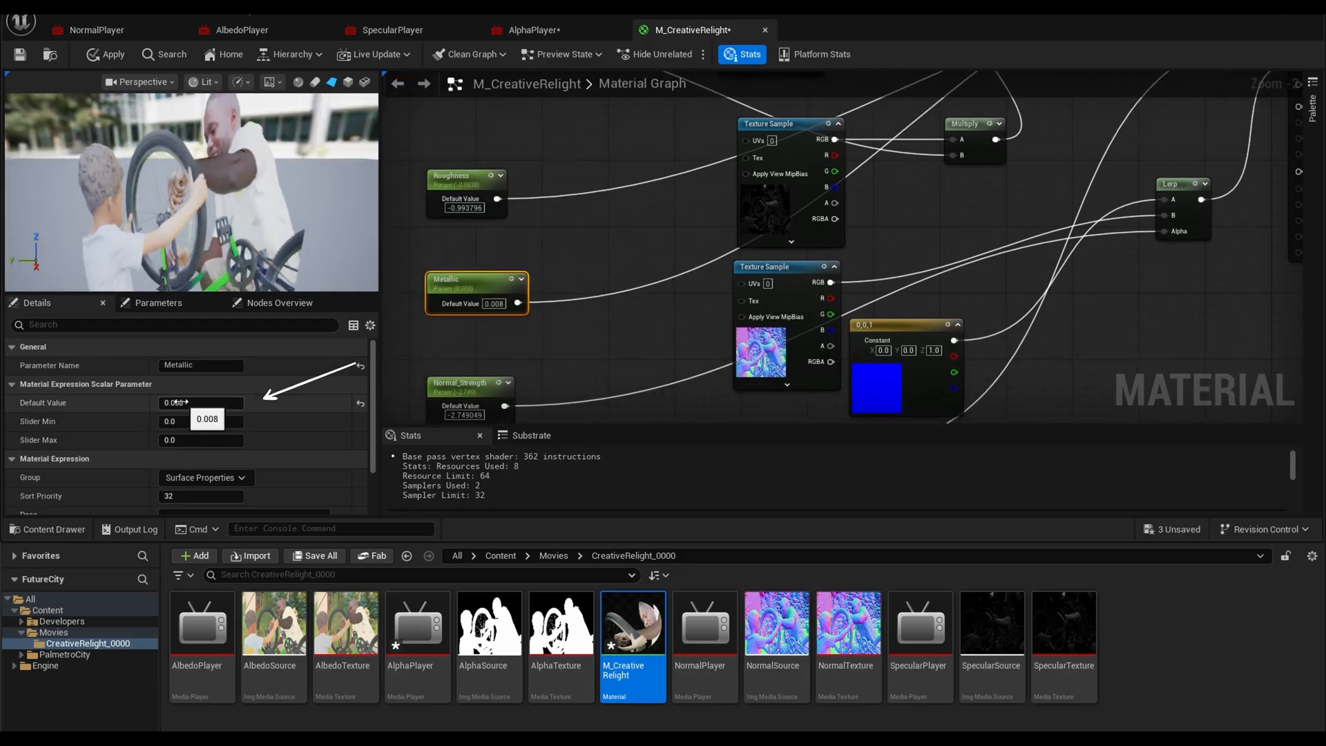
{"action": "type", "text": "-0.008"}
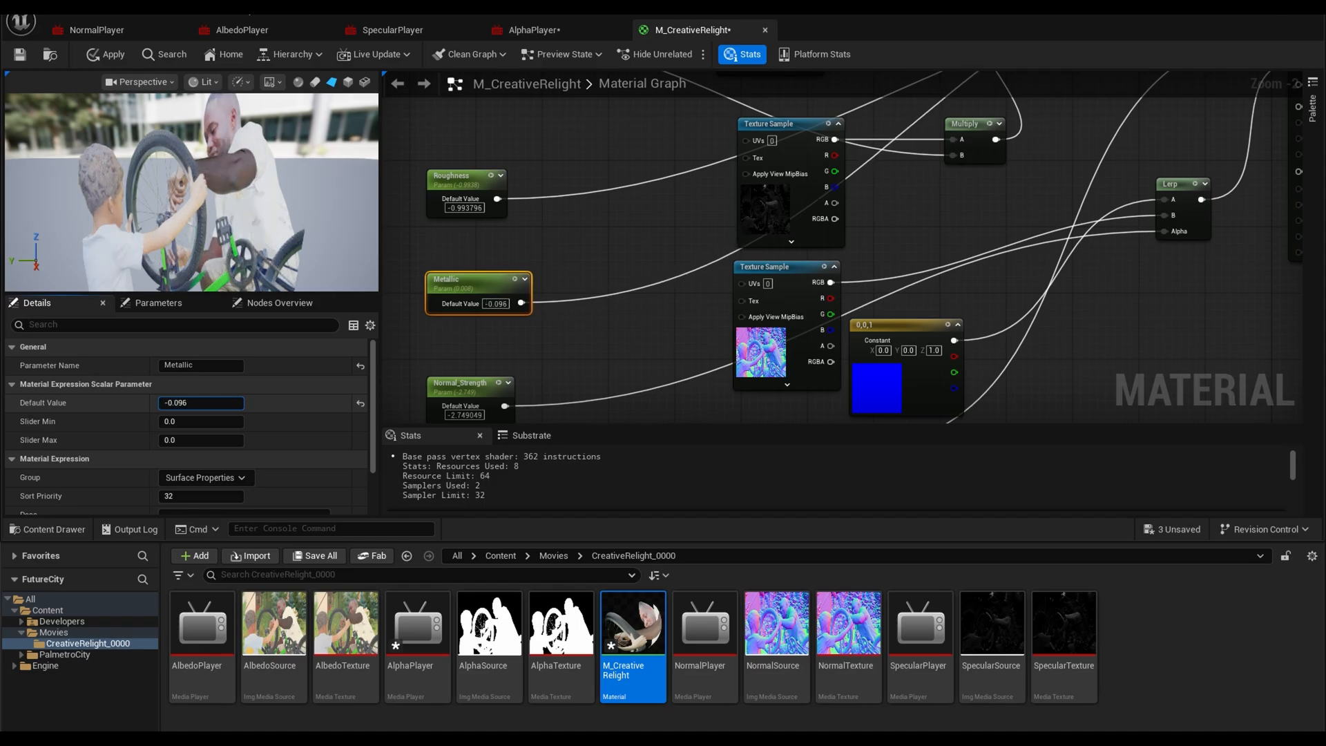
{"action": "type", "text": "-0.008"}
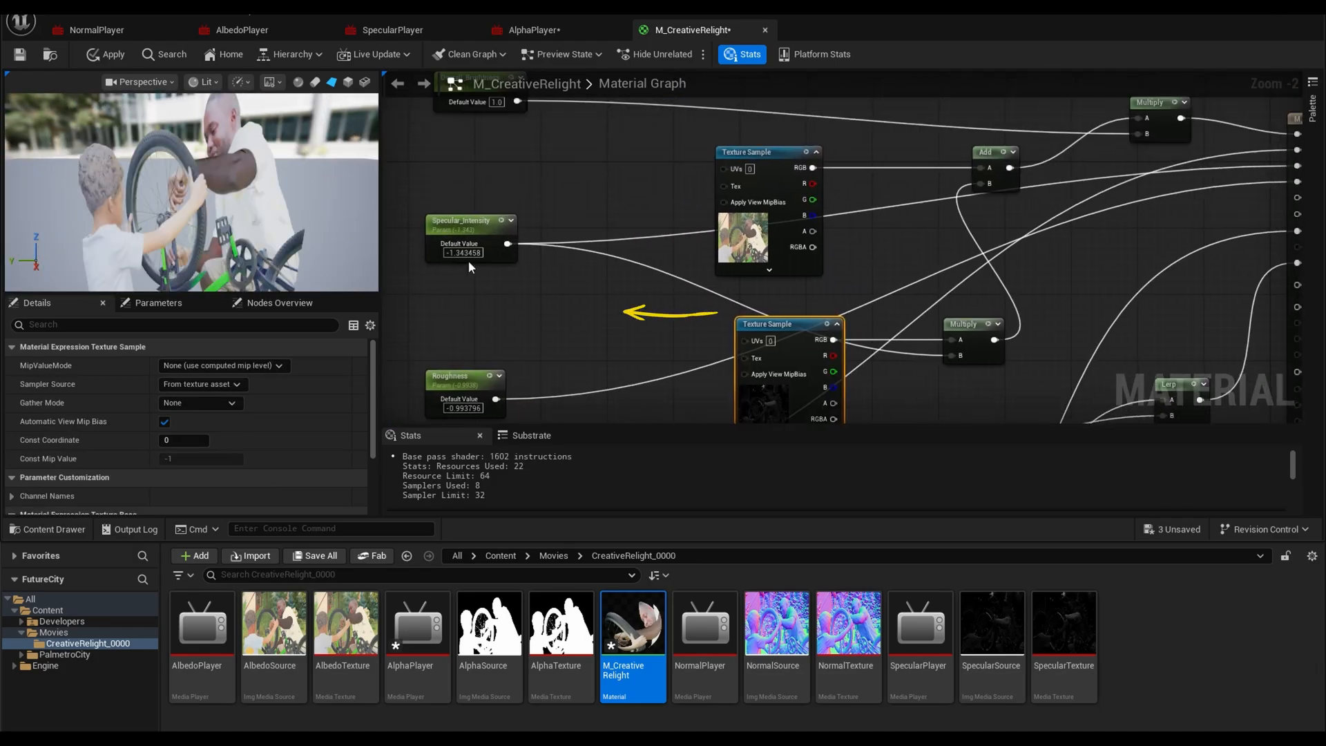
Lower the Specular_Intensity default to -2.494788.
{"action": "left_click", "coordinate": [471, 224]}
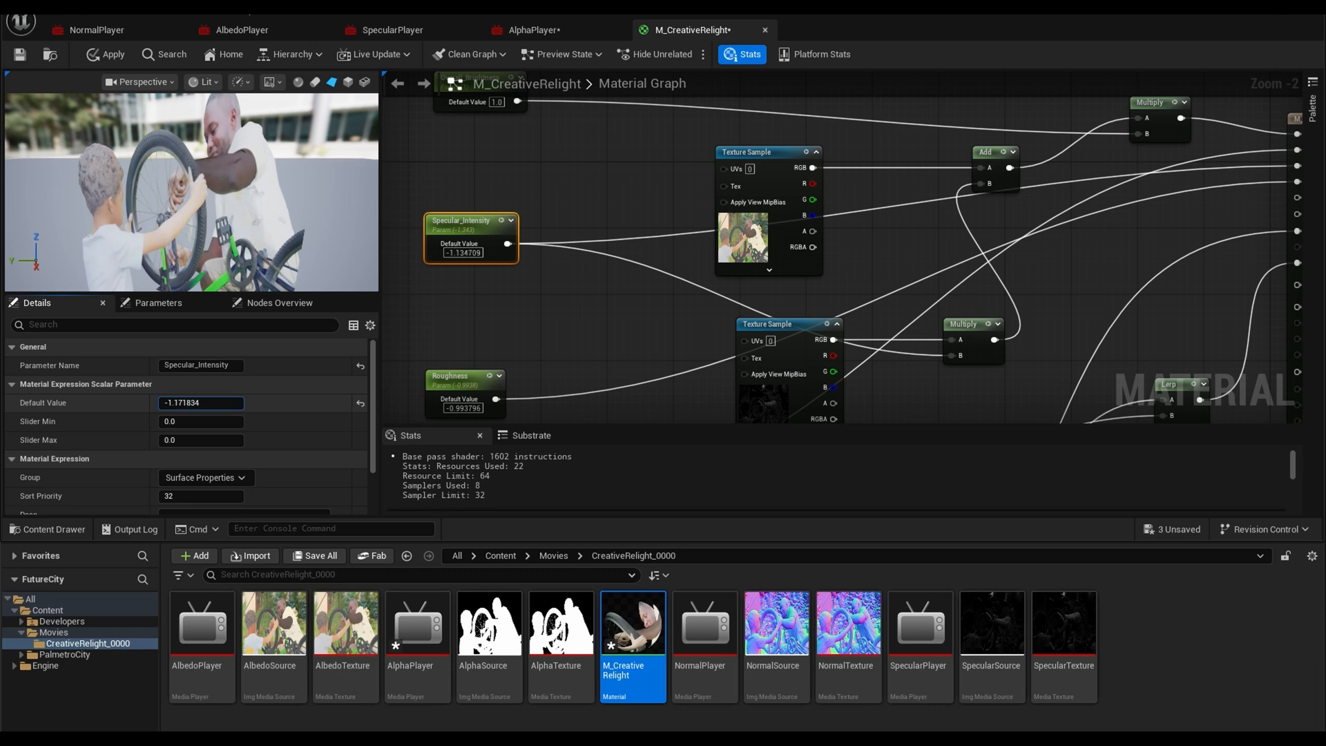
{"action": "type", "text": "-2.494788"}
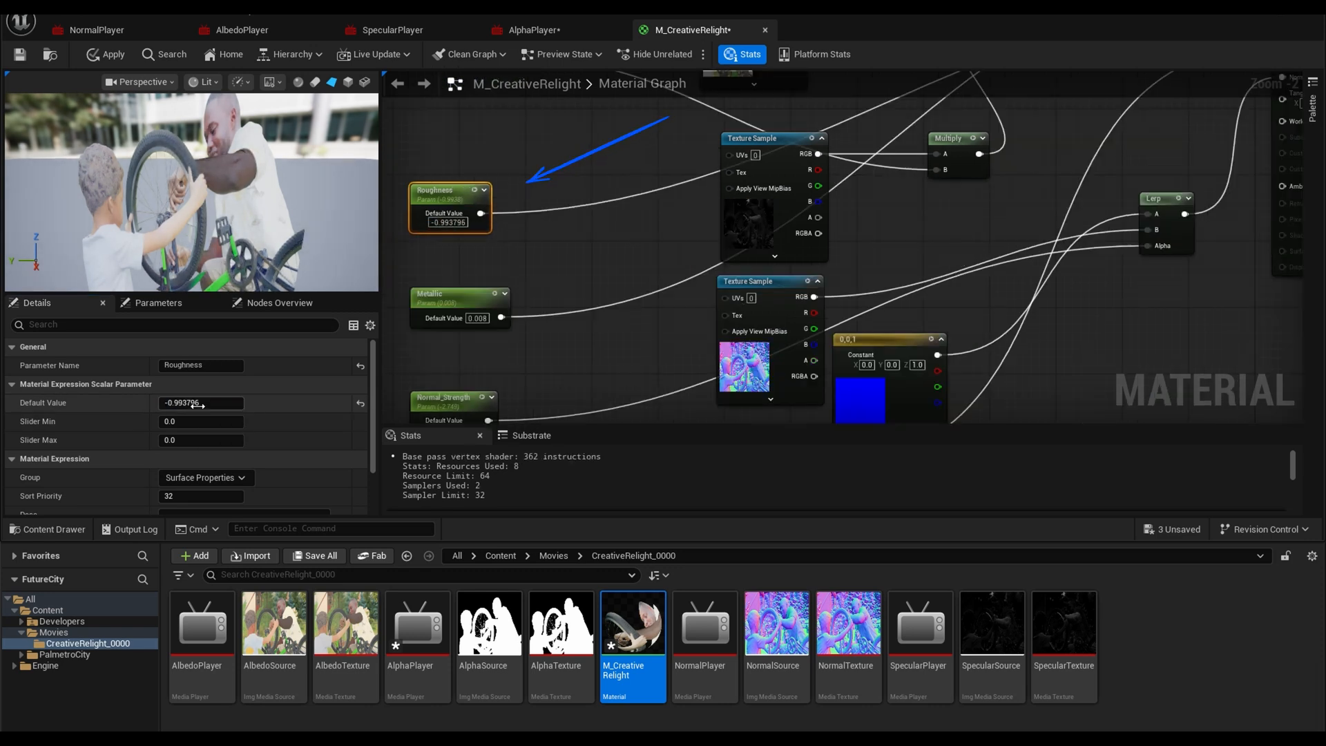
Set Roughness to -0.11008 and Normal_Strength to -0.74263, then -1.328408.
{"action": "left_click", "coordinate": [201, 402]}
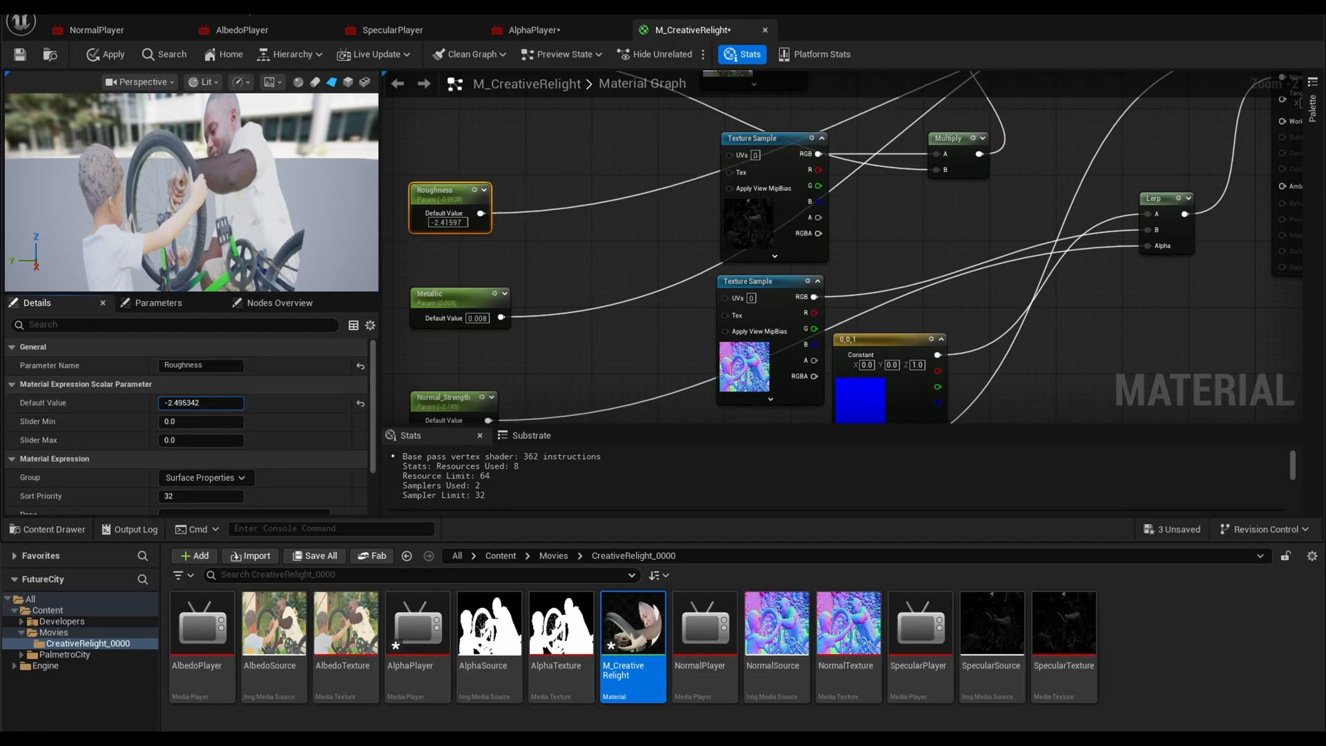
{"action": "type", "text": "-0.11008"}
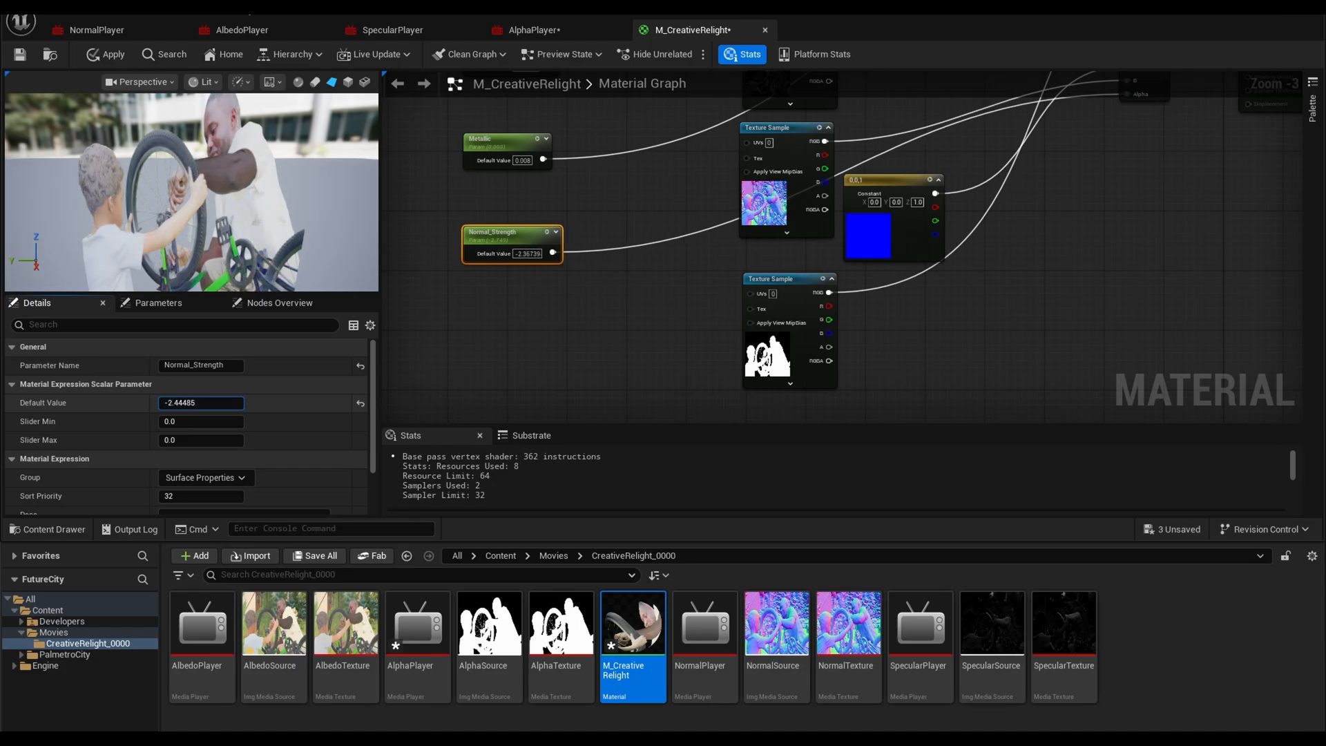
{"action": "type", "text": "-0.74263"}
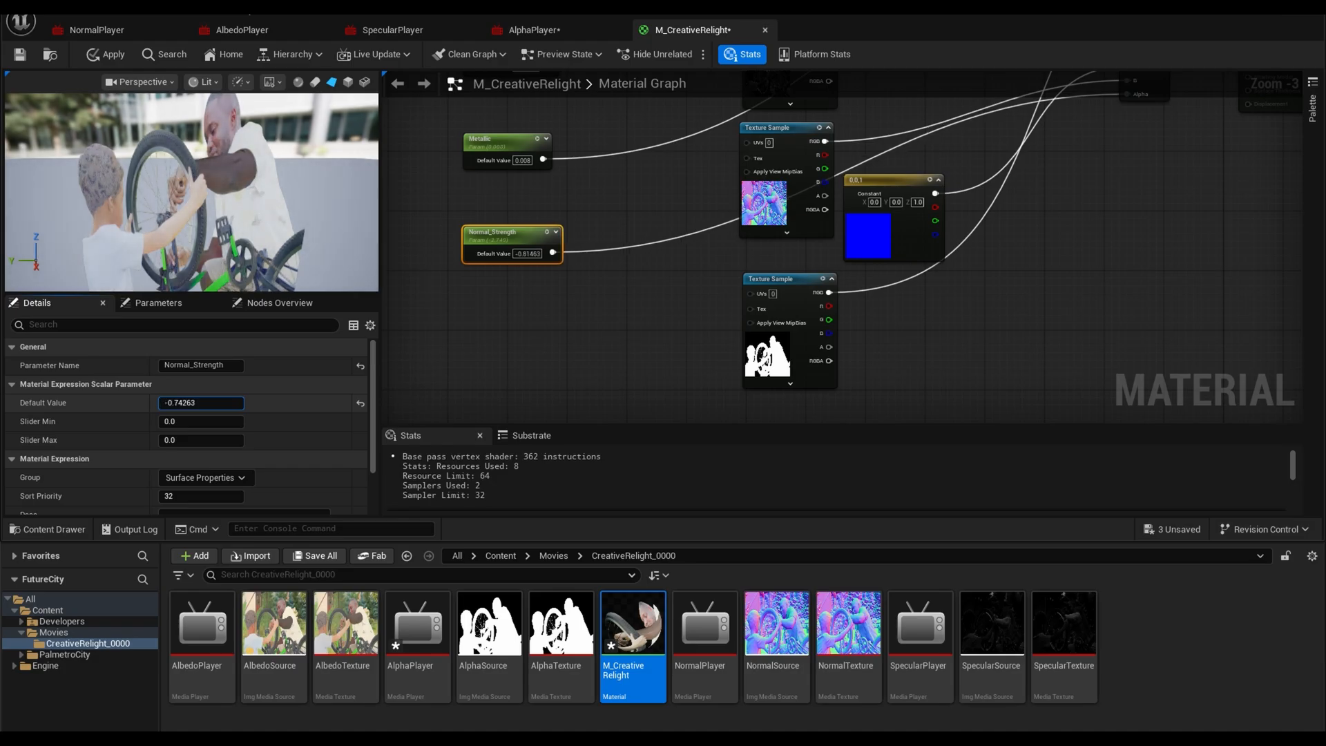
{"action": "type", "text": "-1.328408"}
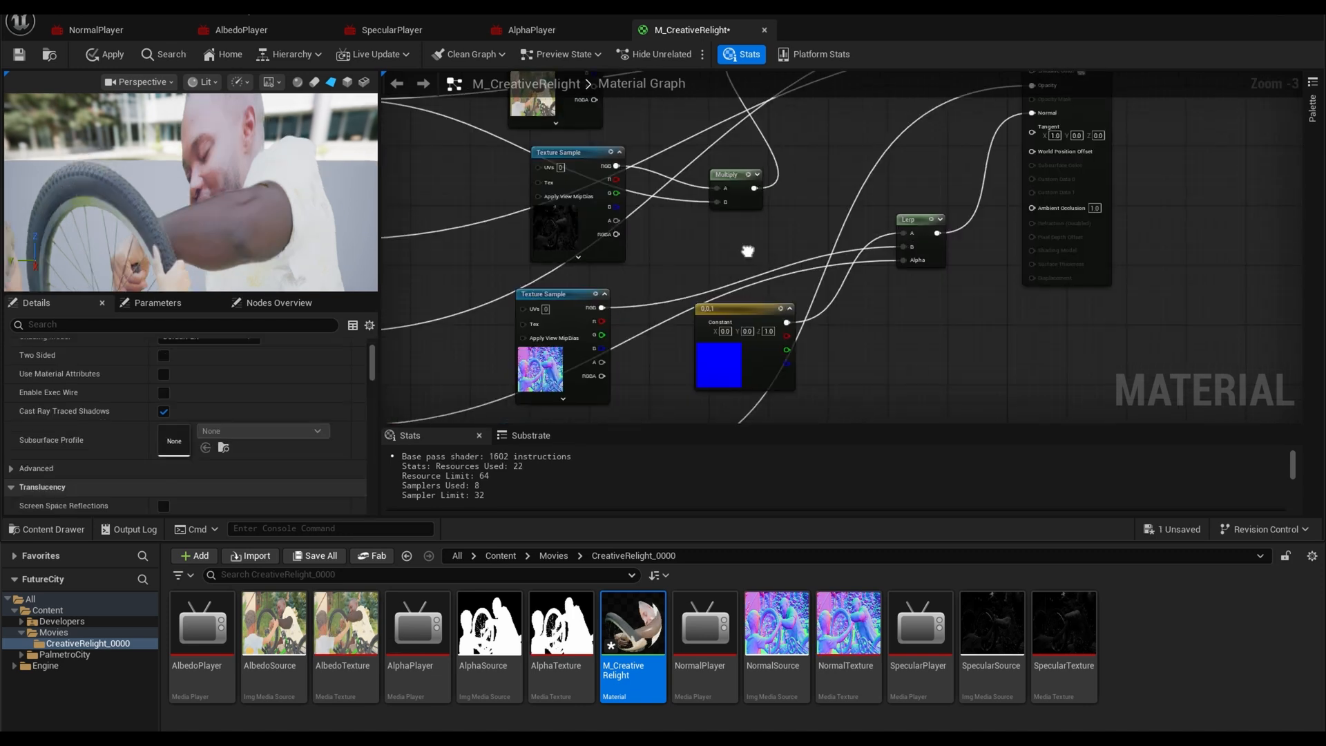
Apply and save the edited M_CreativeRelight material.
{"action": "right_click", "coordinate": [632, 625]}
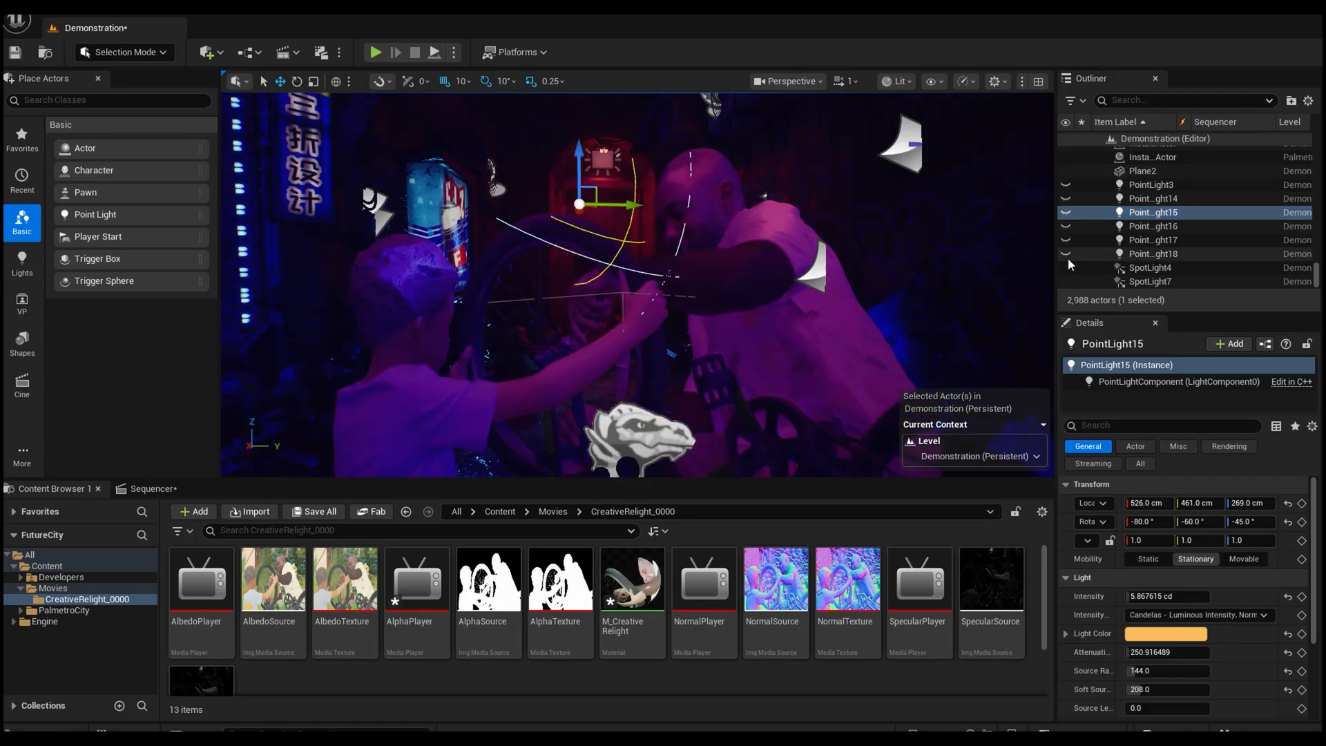
Swap the characters' lighting from the purple point light to teal, then to warm yellow.
{"action": "left_click", "coordinate": [1153, 254]}
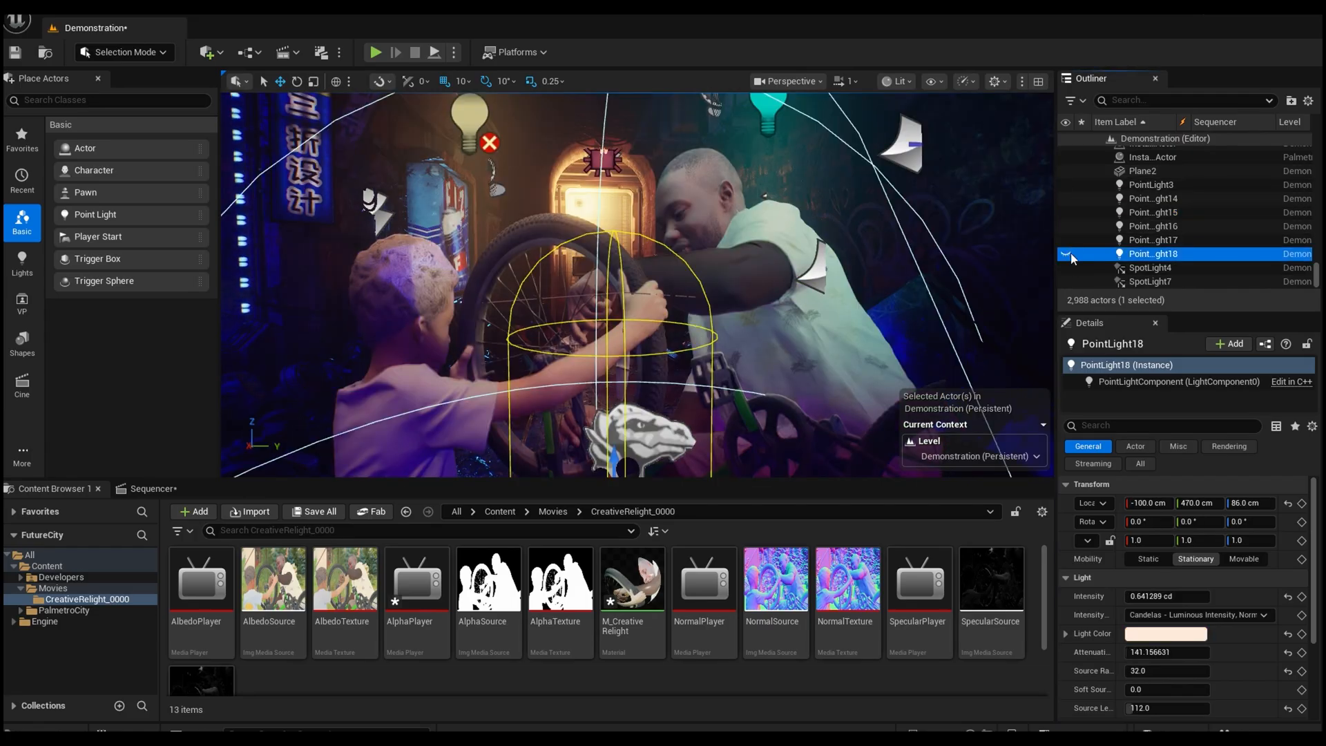
{"action": "left_click", "coordinate": [1153, 239]}
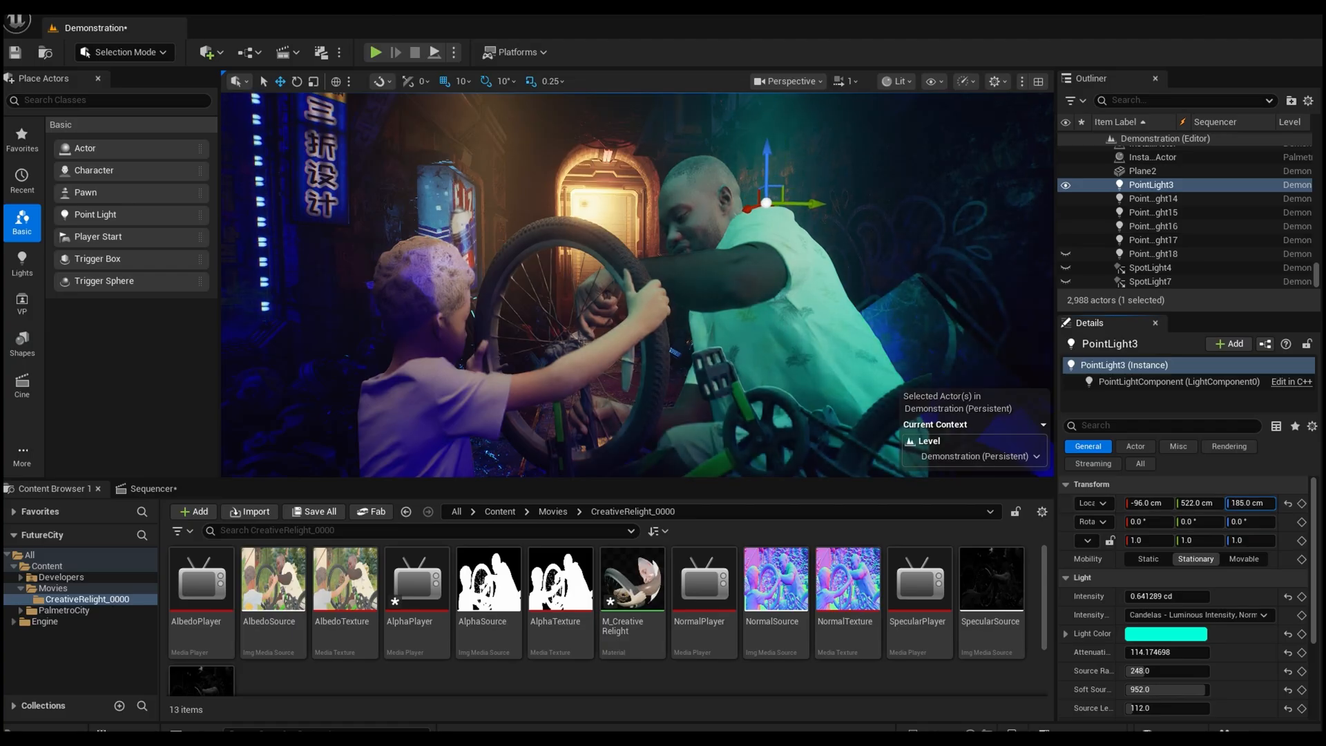
{"action": "left_click", "coordinate": [1152, 239]}
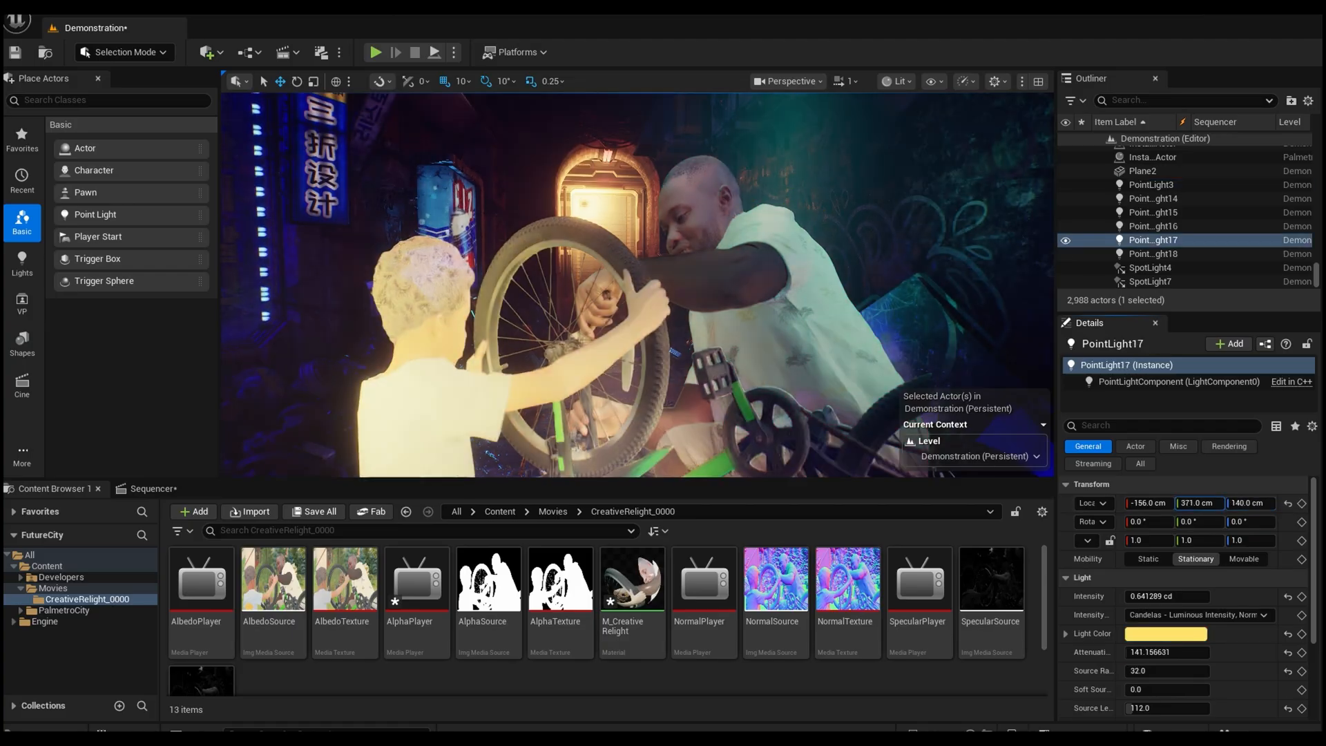